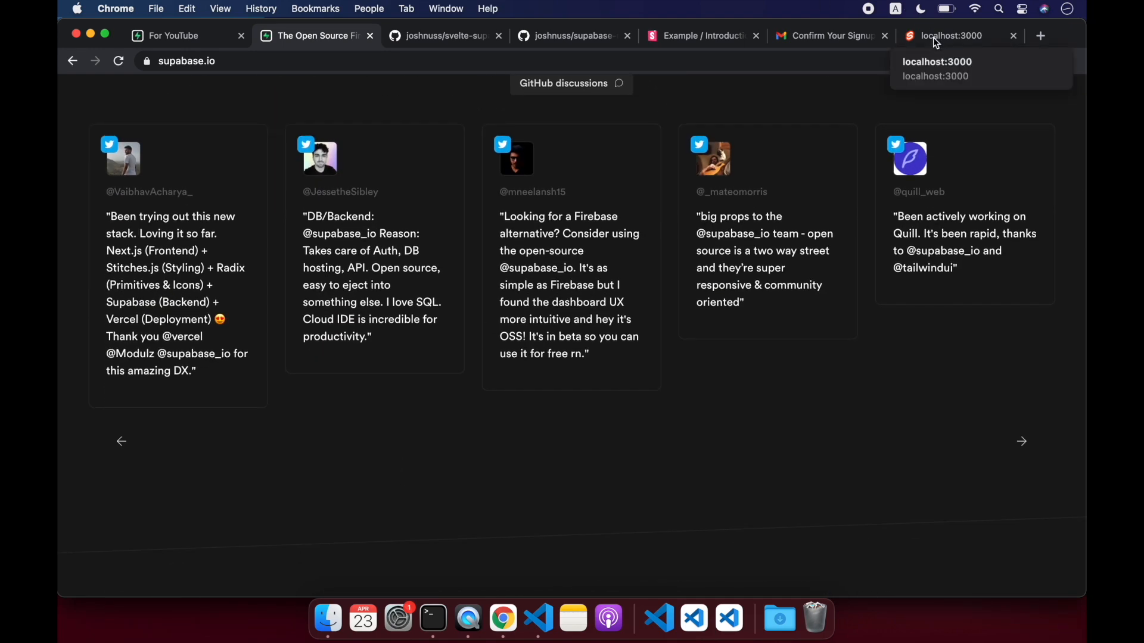
Check the running localhost app, then review Supabase's Instant APIs 'Create a record' snippet
left_click(951, 34)
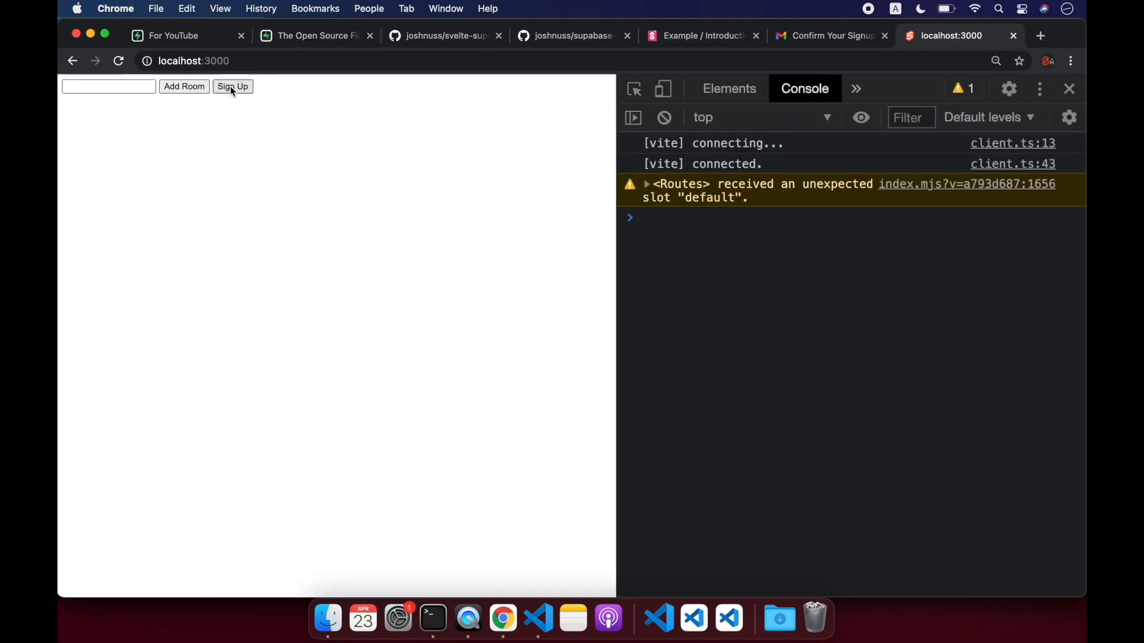
left_click(109, 86)
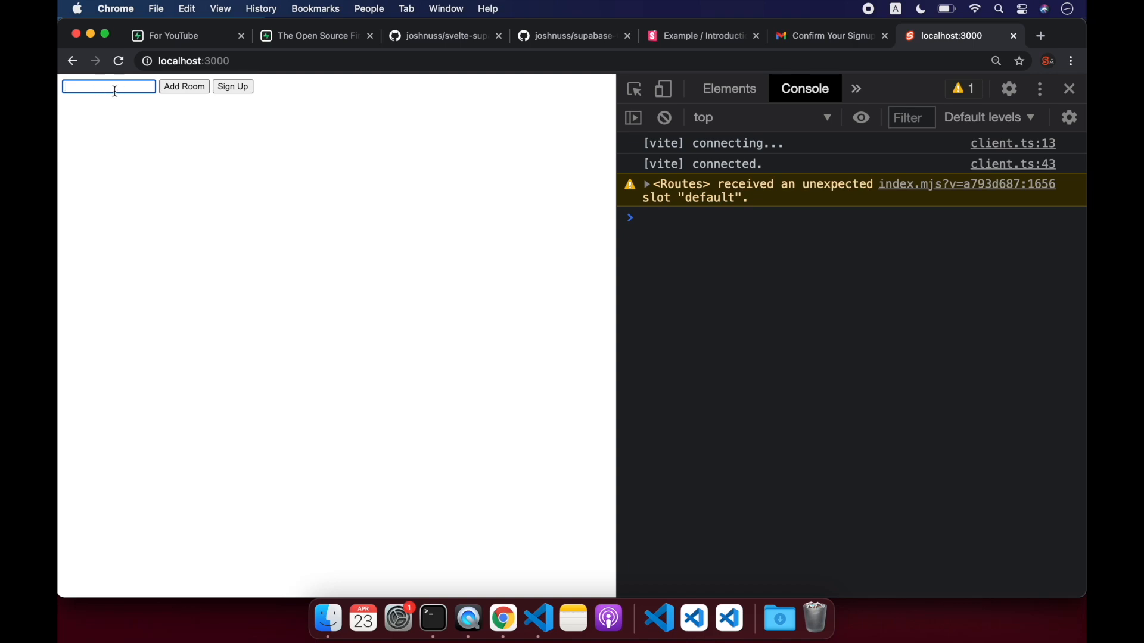
left_click(315, 35)
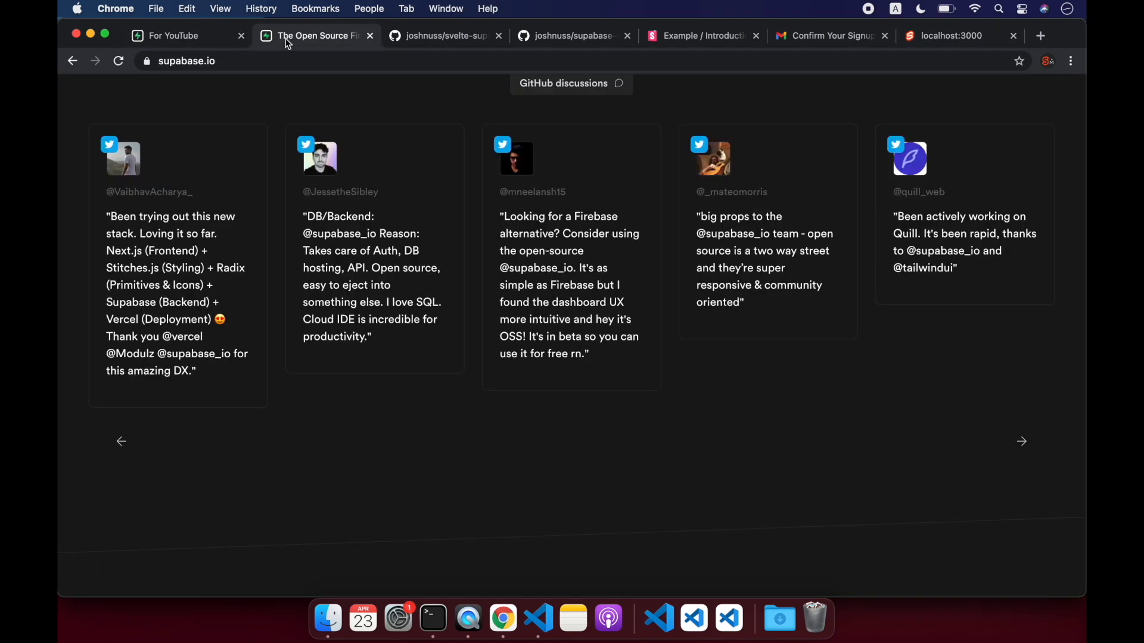
scroll("down", 3)
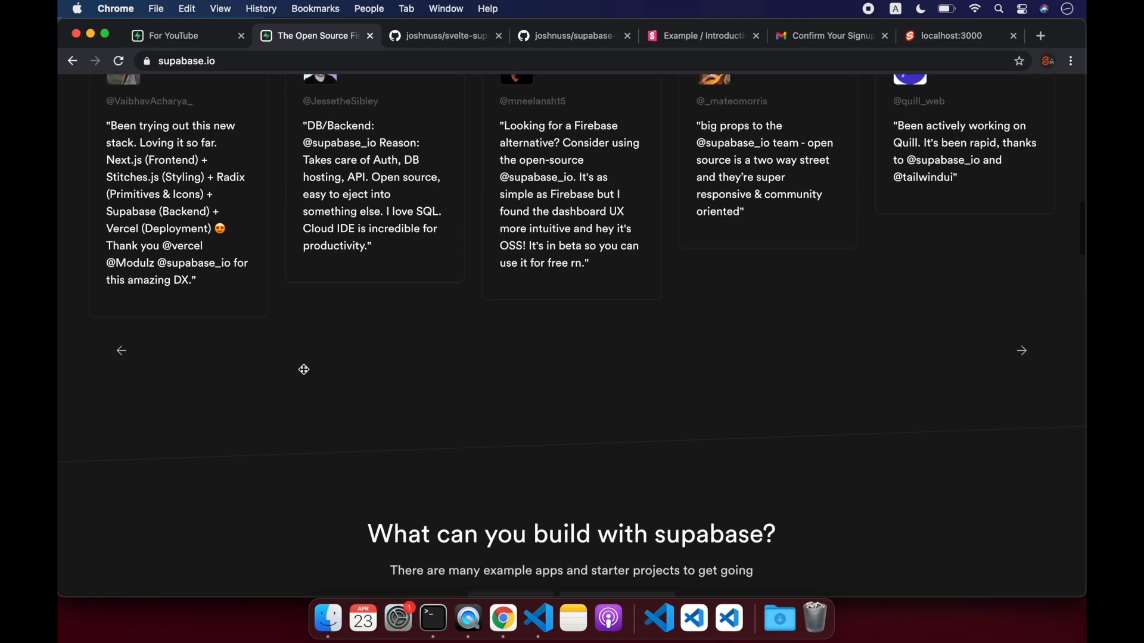
scroll("up", 3)
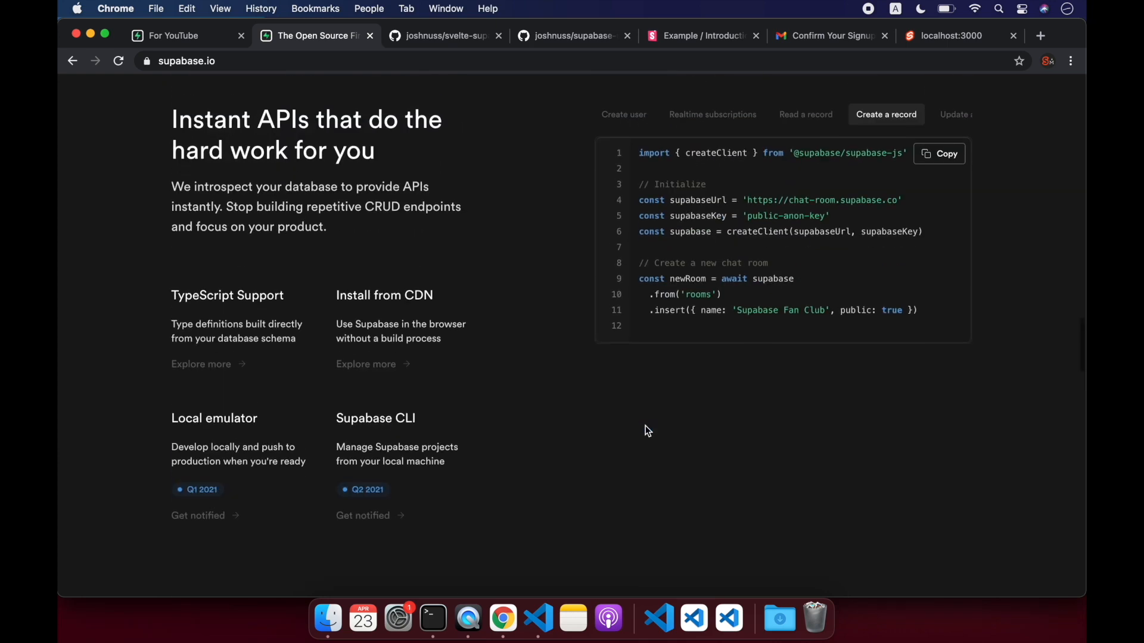
scroll("up", 3)
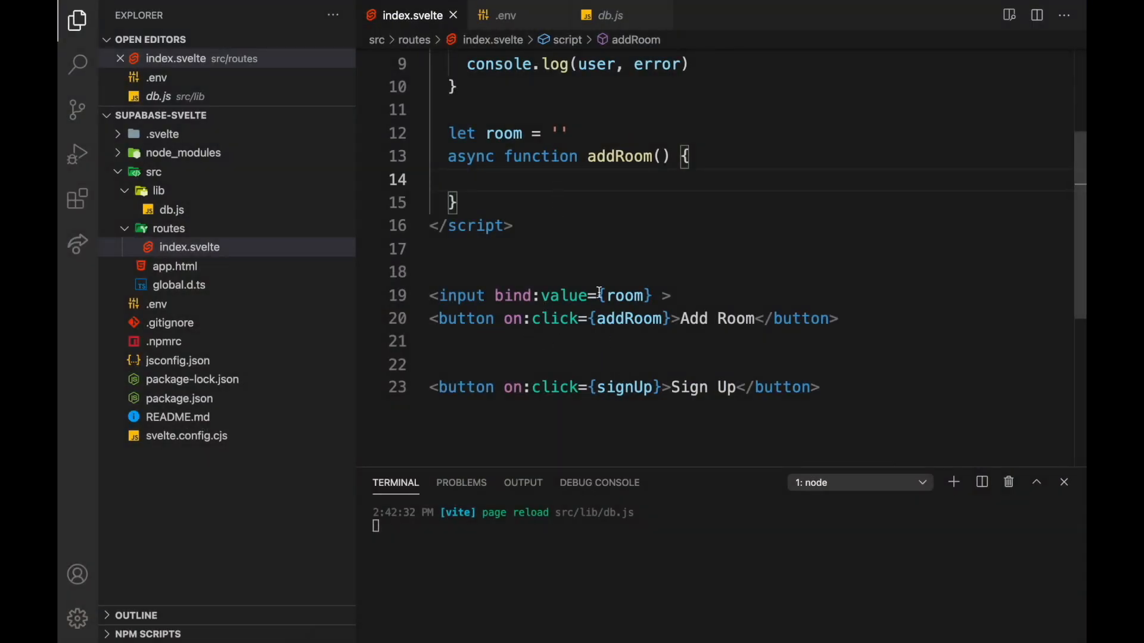
Make addRoom await a supabase insert into rooms with name: room and size: 'big'
left_click(474, 180)
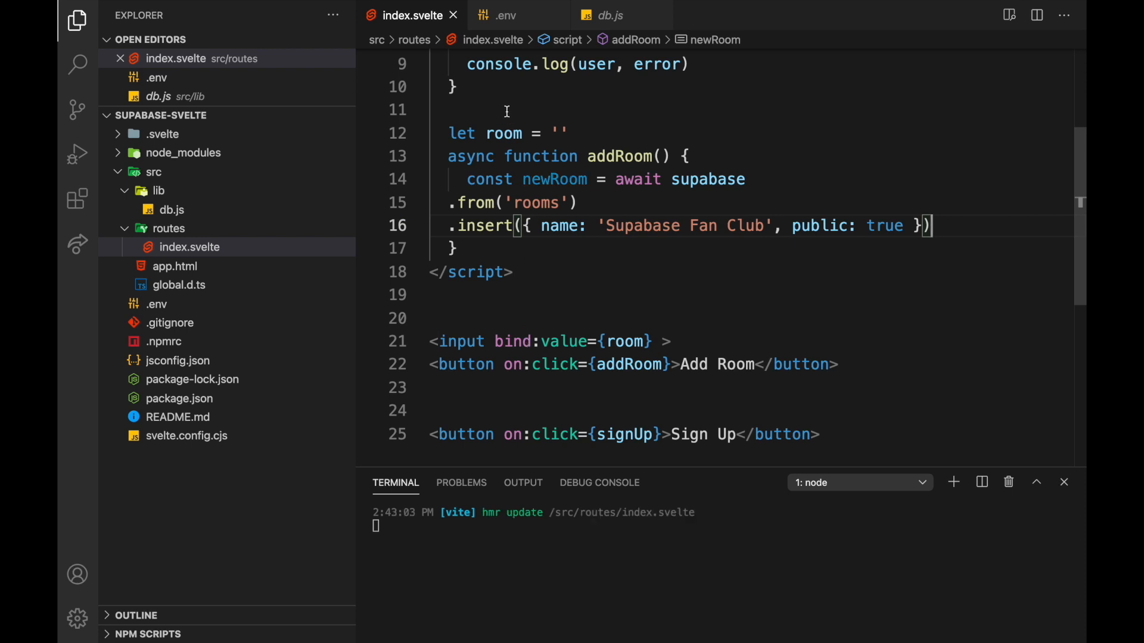
double_click(629, 365)
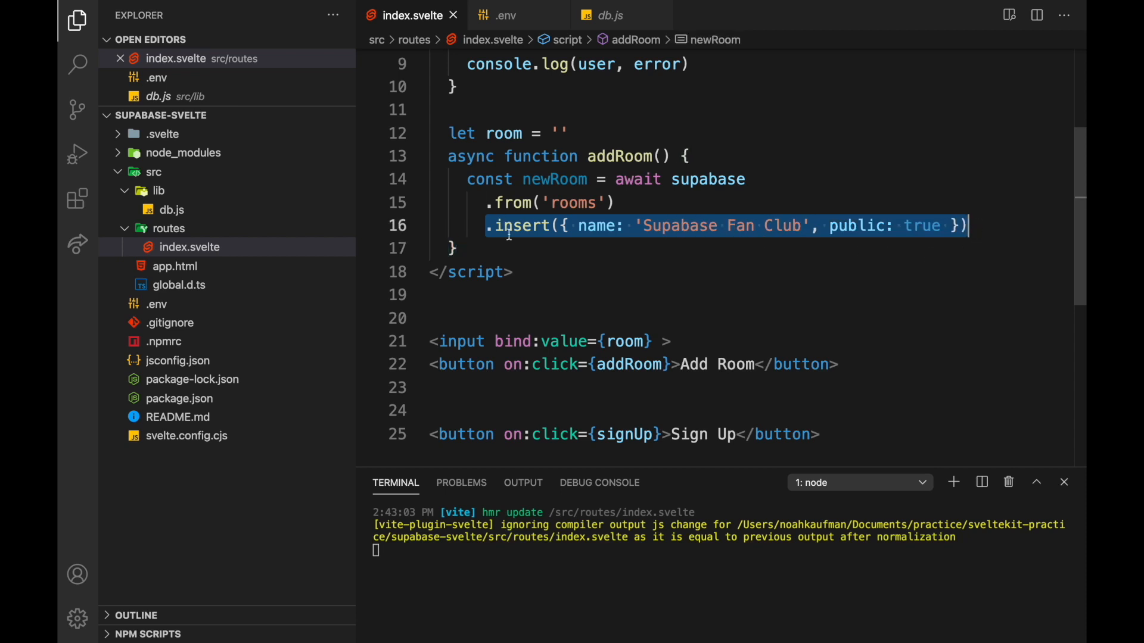
left_click(456, 247)
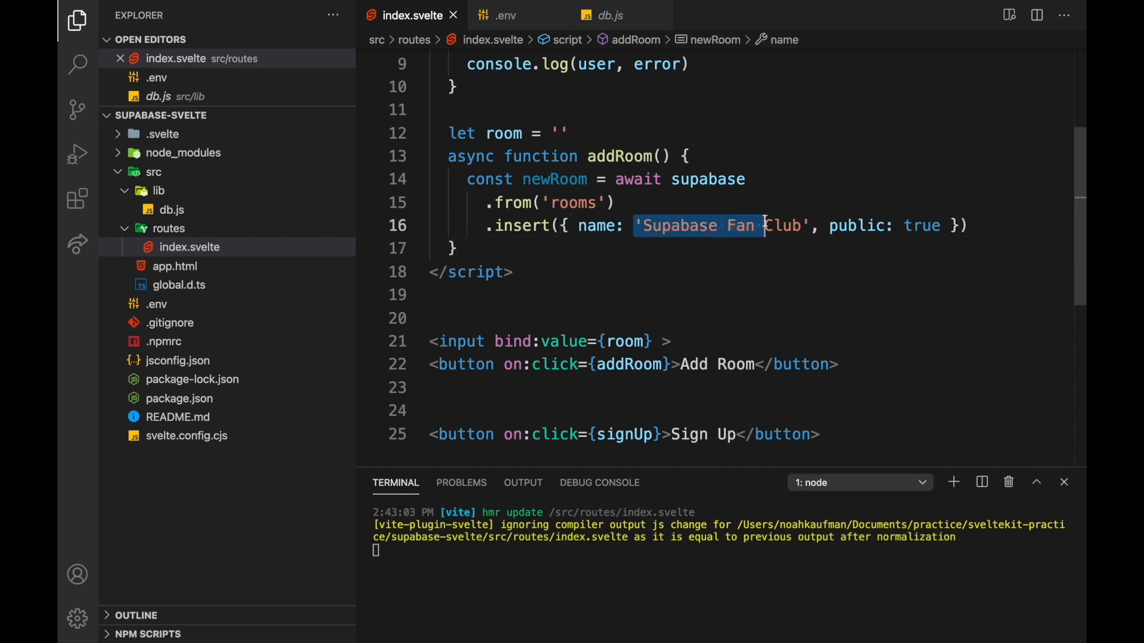
type("room")
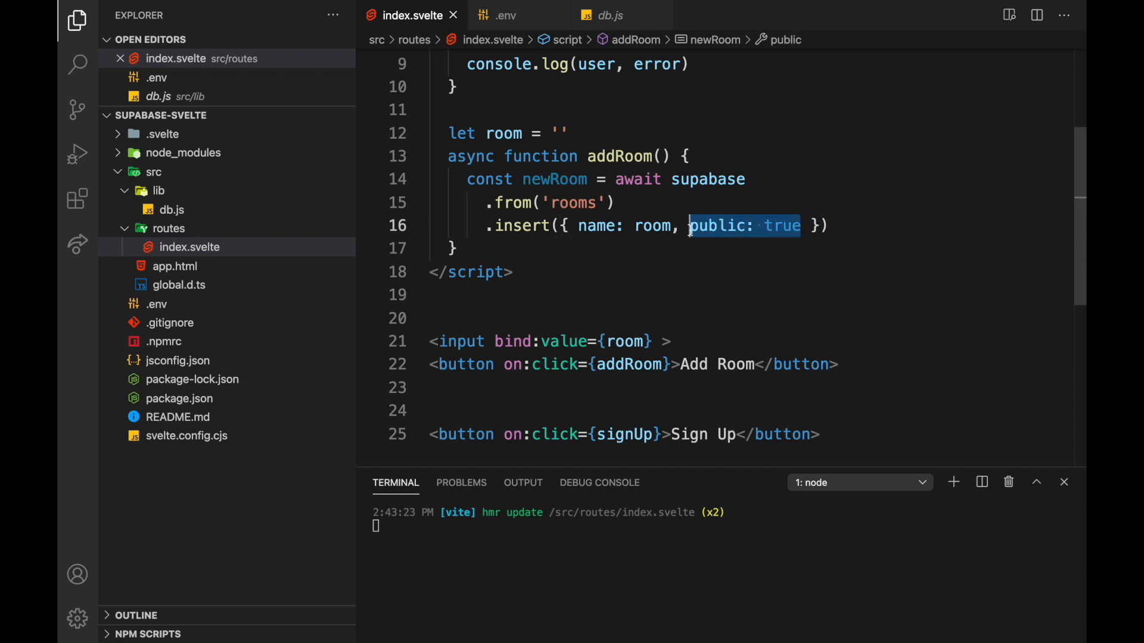
type("size: '")
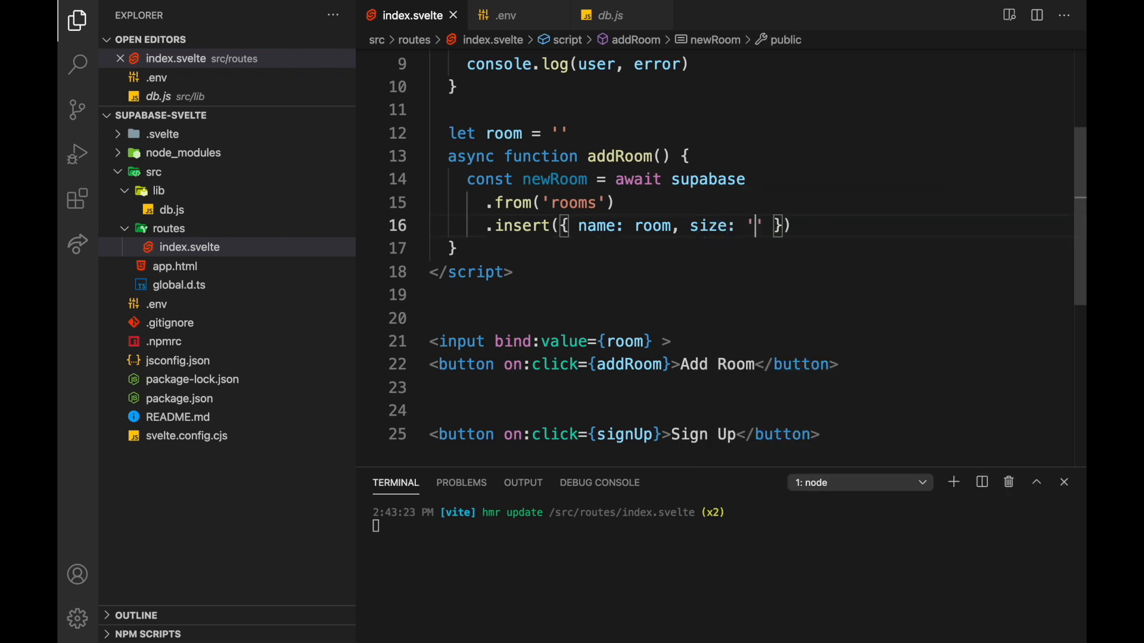
type("big")
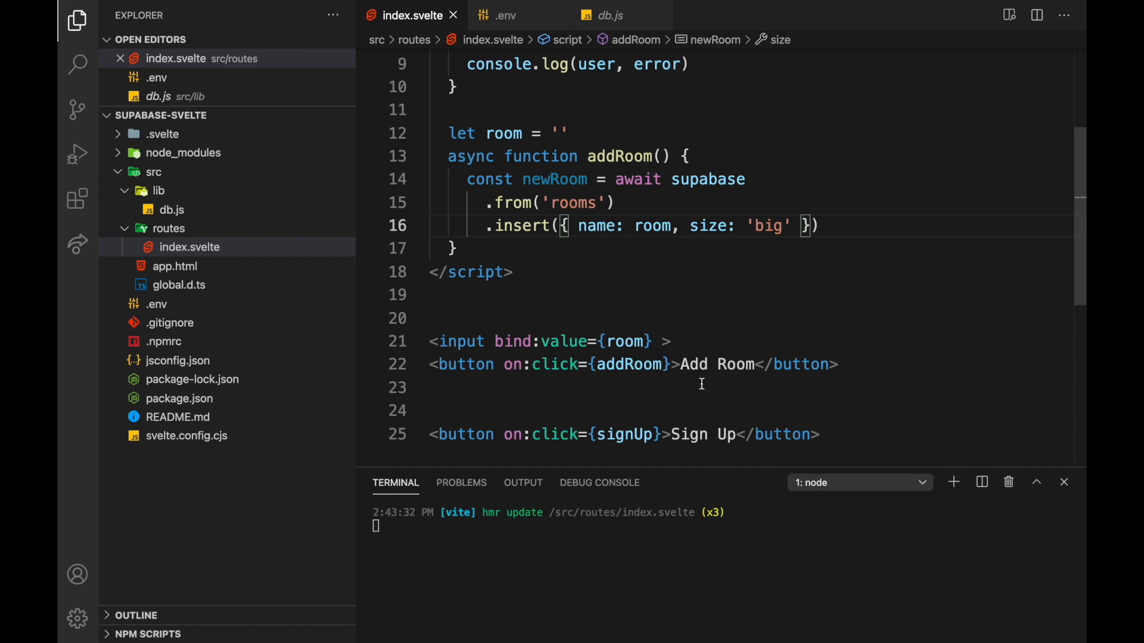
mouse_move(567, 275)
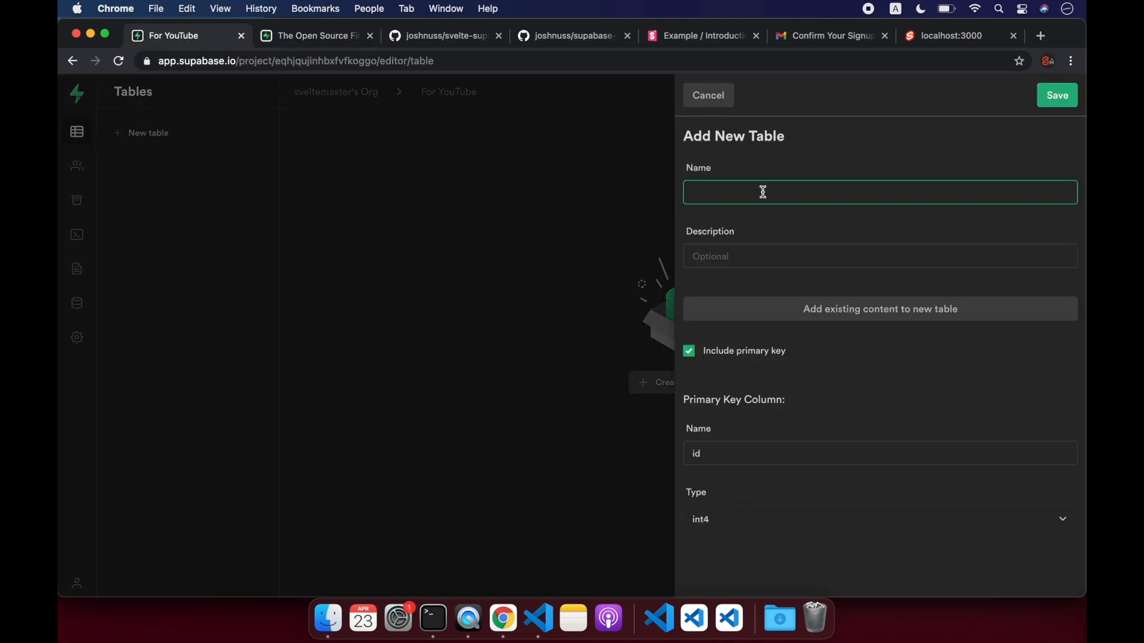
Create a new table named rooms keeping the int4 id primary key
type("rooms")
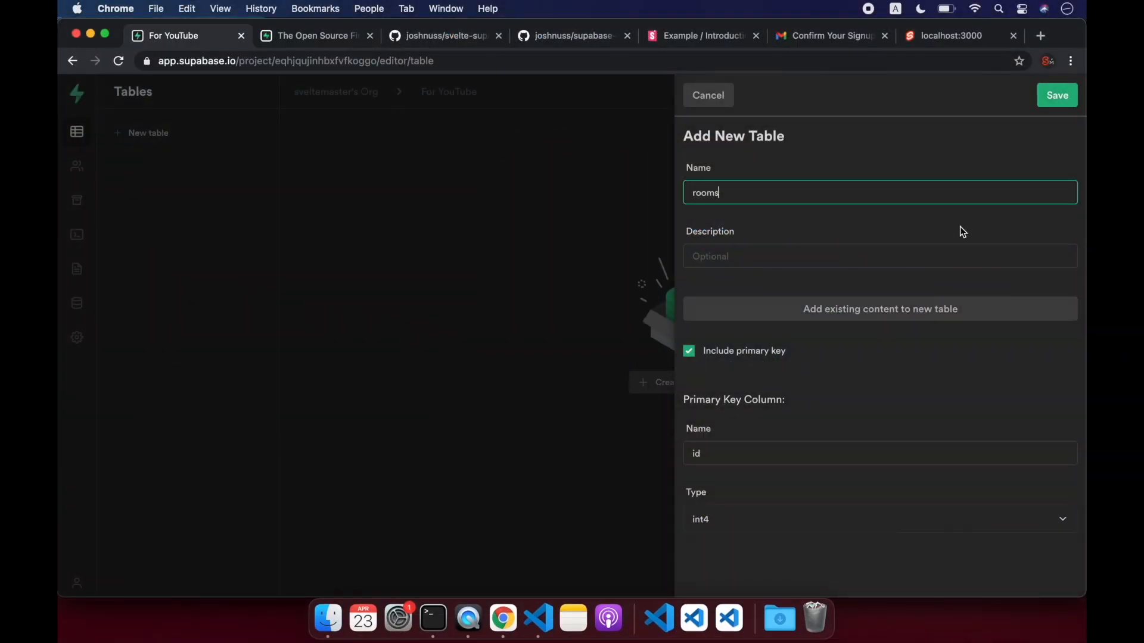
mouse_move(758, 398)
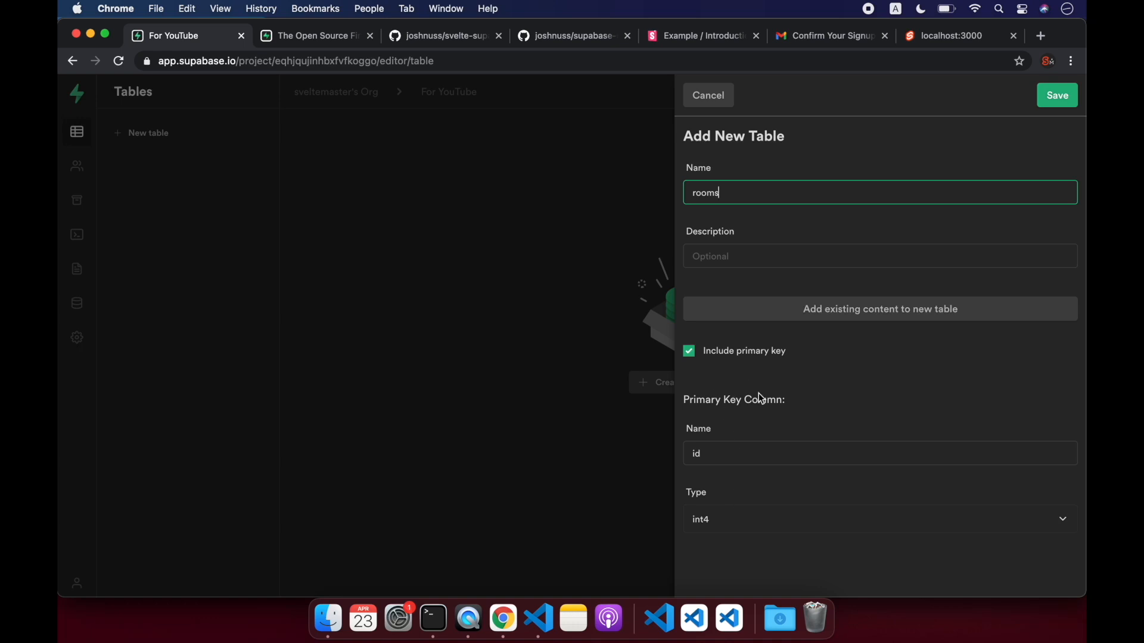
mouse_move(1057, 95)
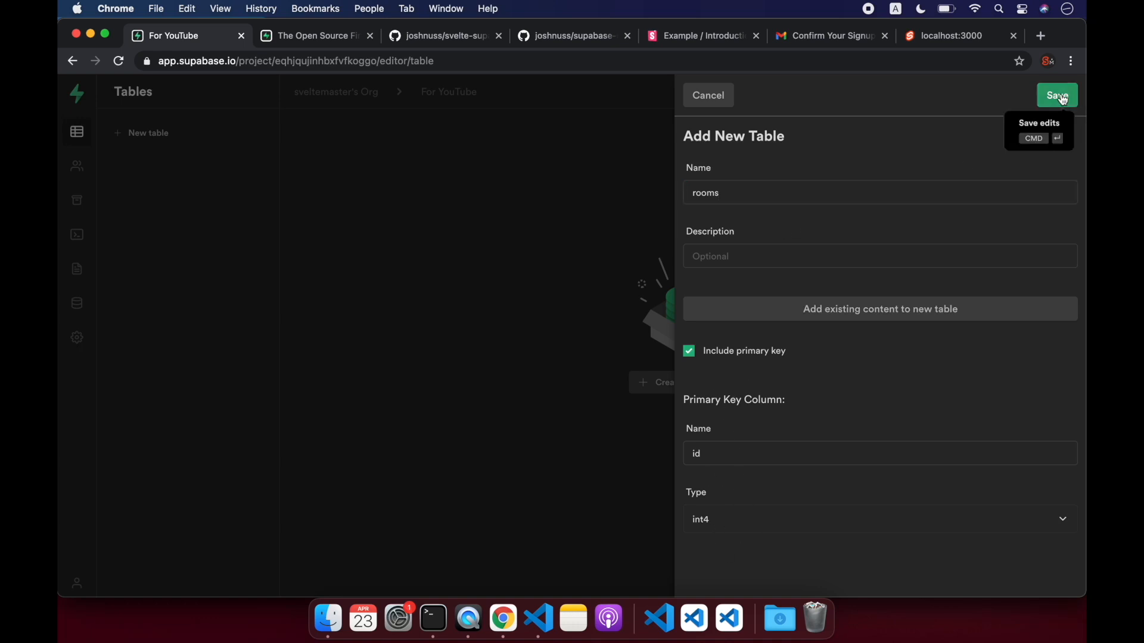
left_click(1055, 95)
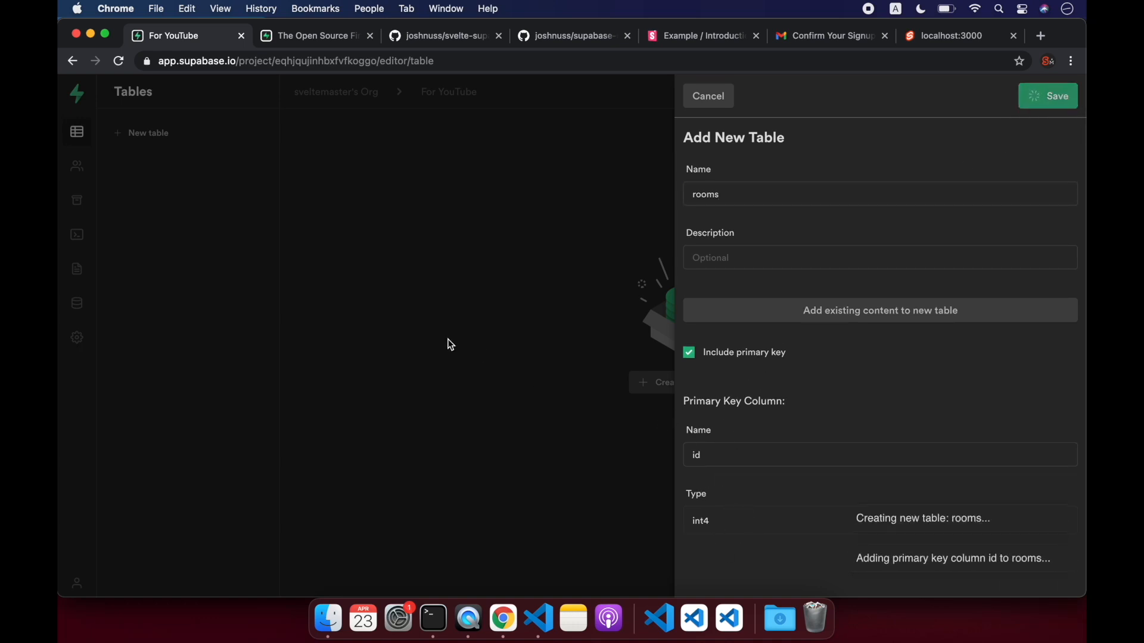
left_click(1047, 96)
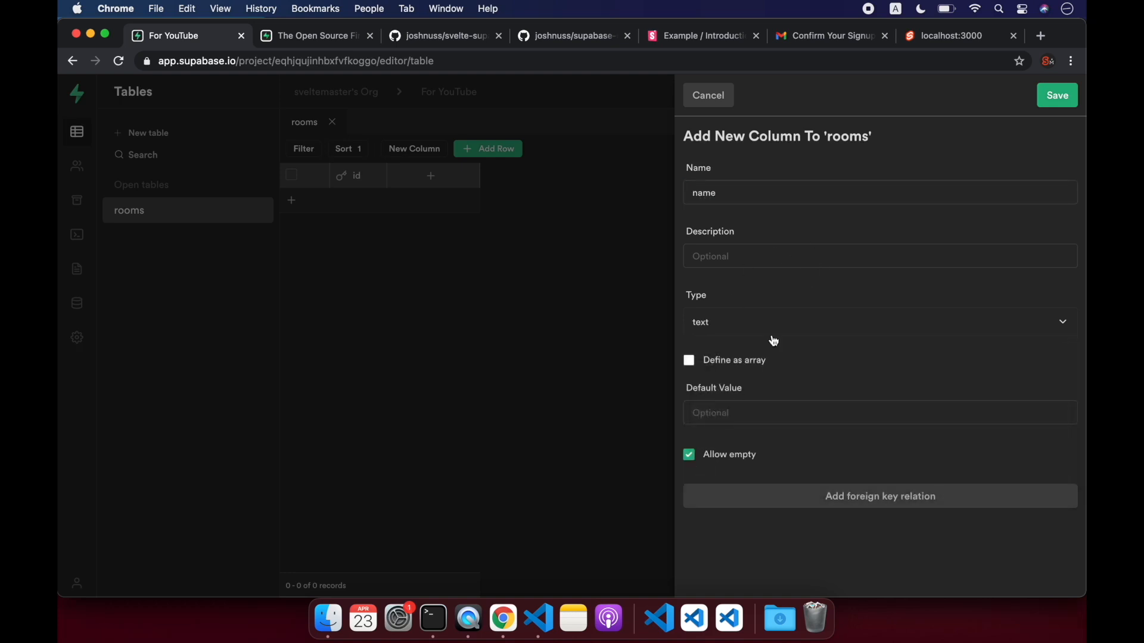
mouse_move(773, 504)
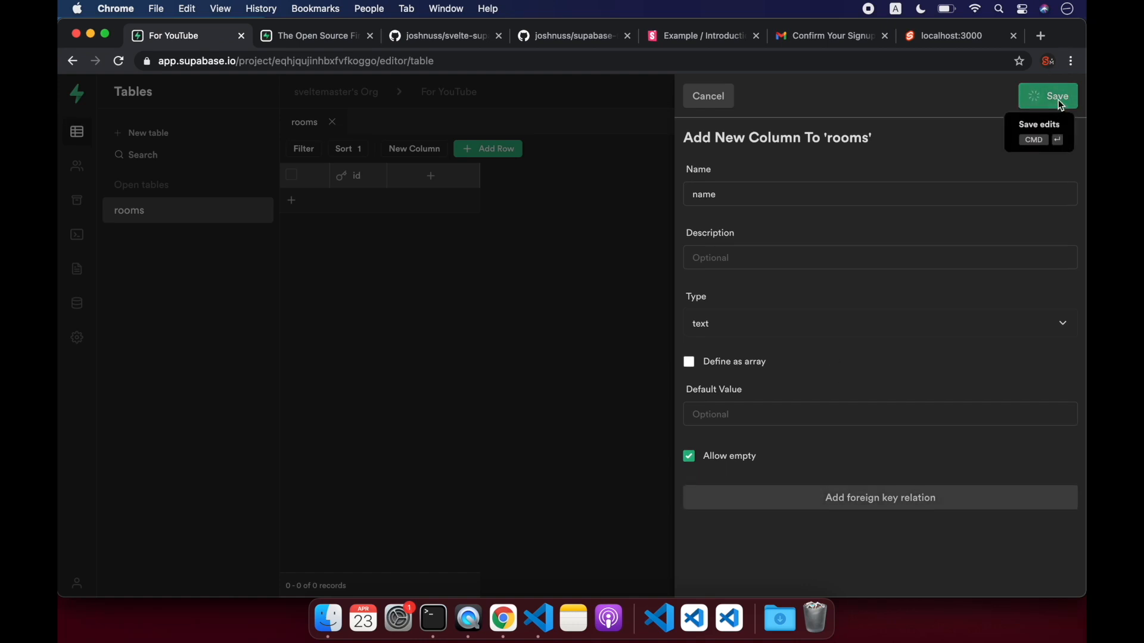
Add text columns name and size to the rooms table
left_click(1047, 95)
type("size")
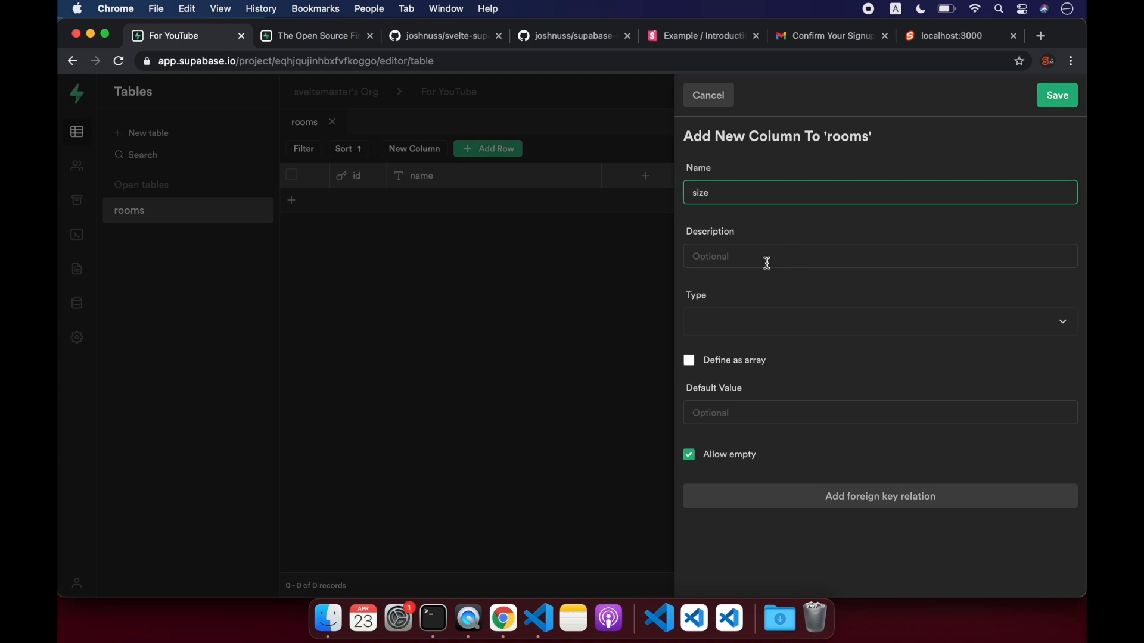
left_click(875, 321)
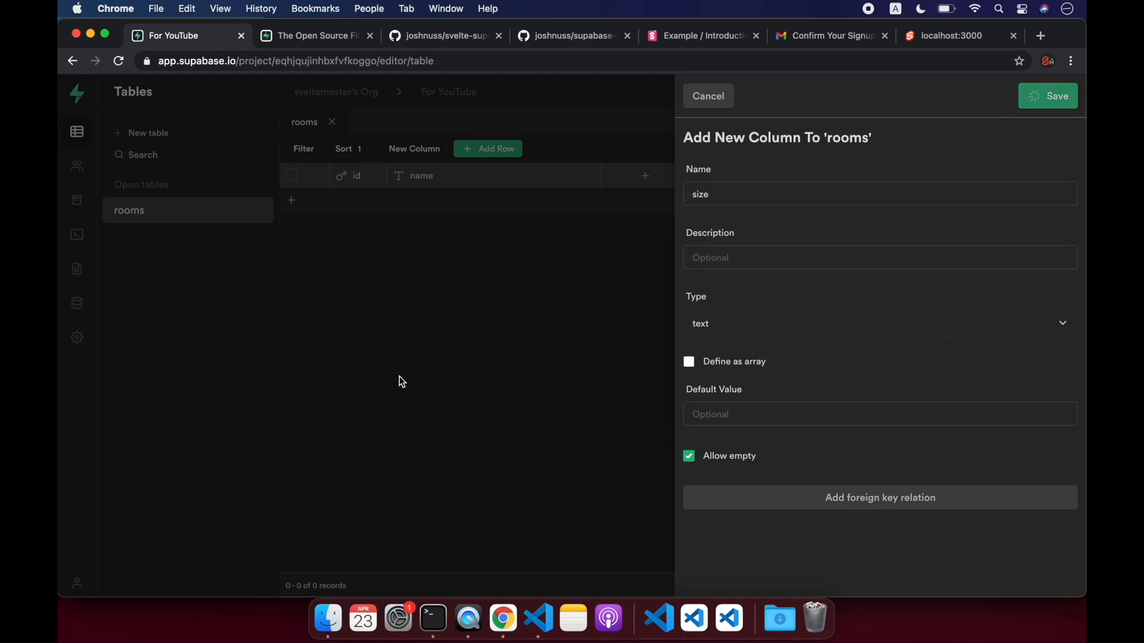
left_click(1047, 95)
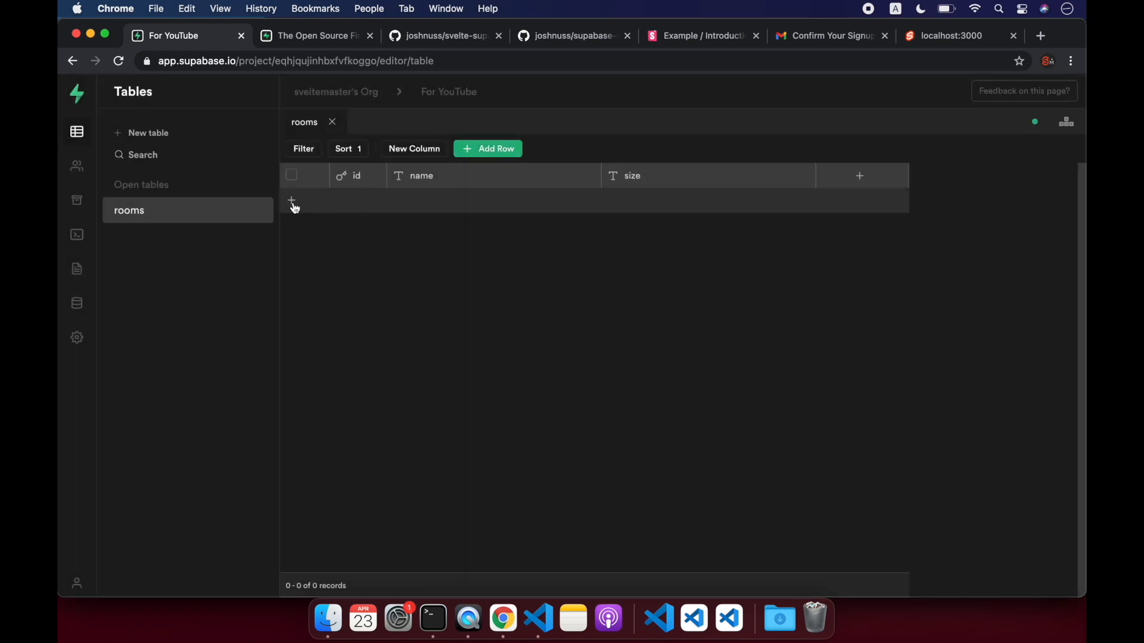
Insert a row named 'svelte fan club' into rooms, then return to the localhost app
left_click(487, 148)
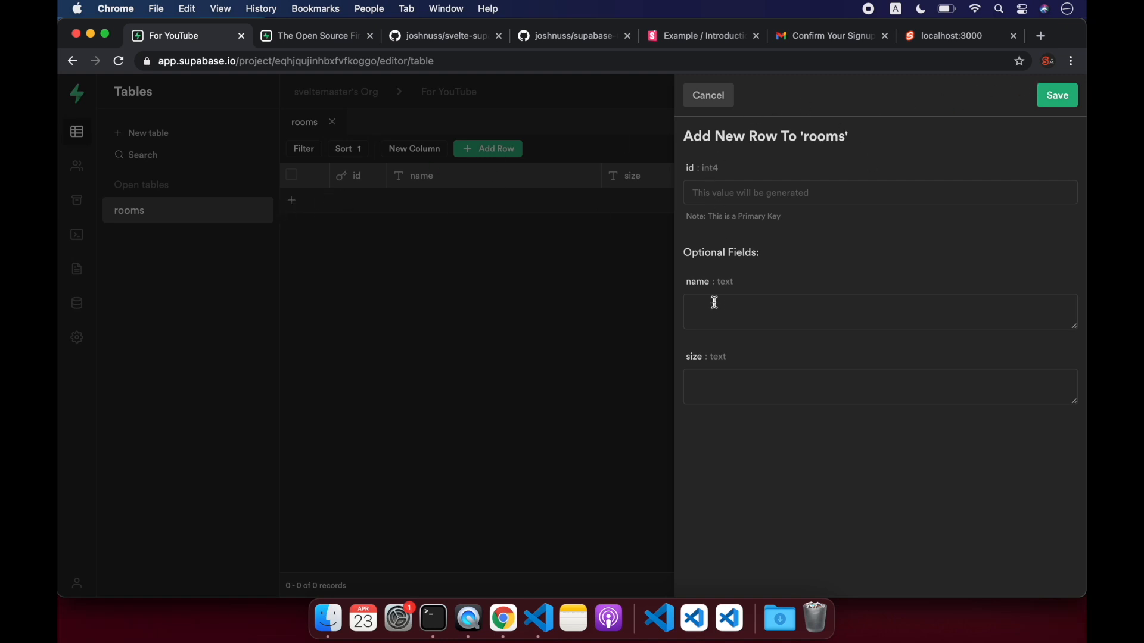
type("s")
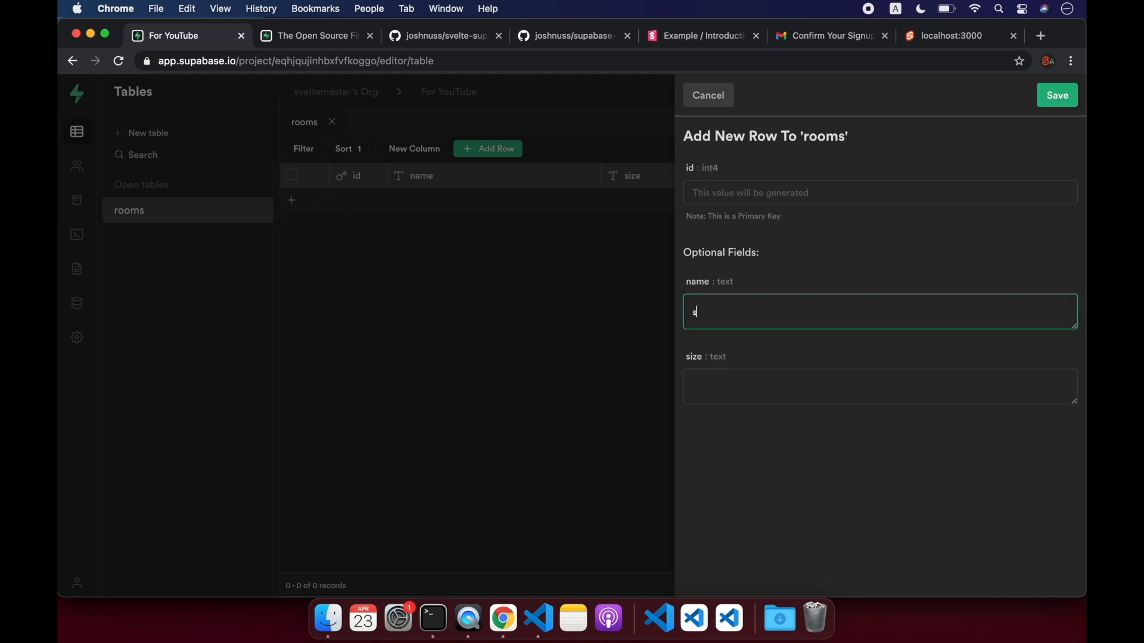
type("velte fan club")
left_click(879, 387)
type("big")
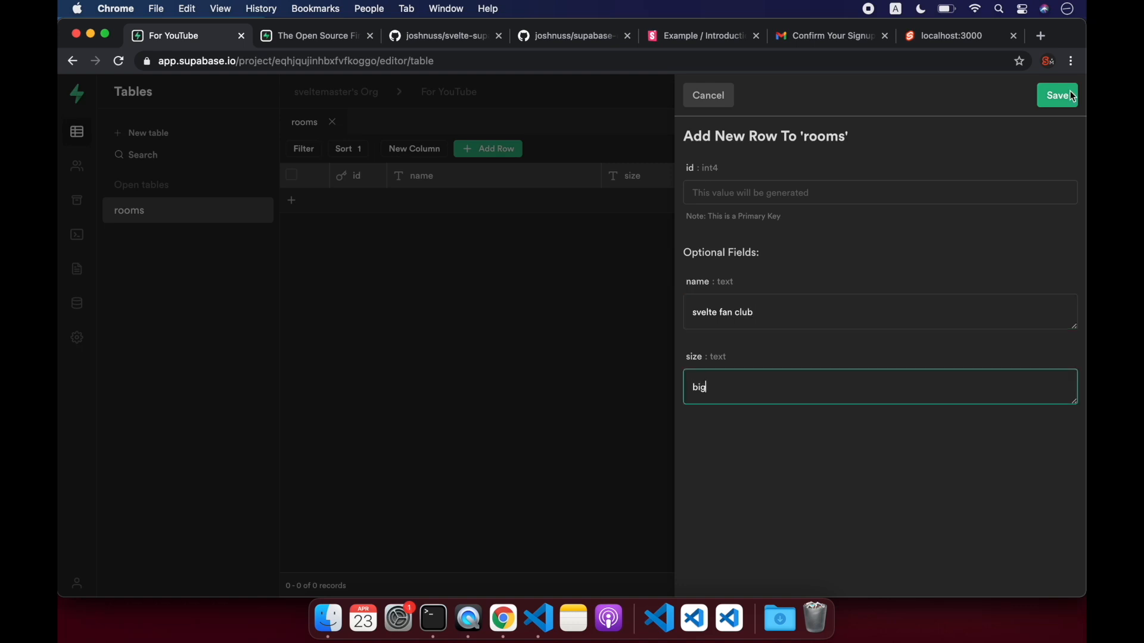
left_click(1057, 95)
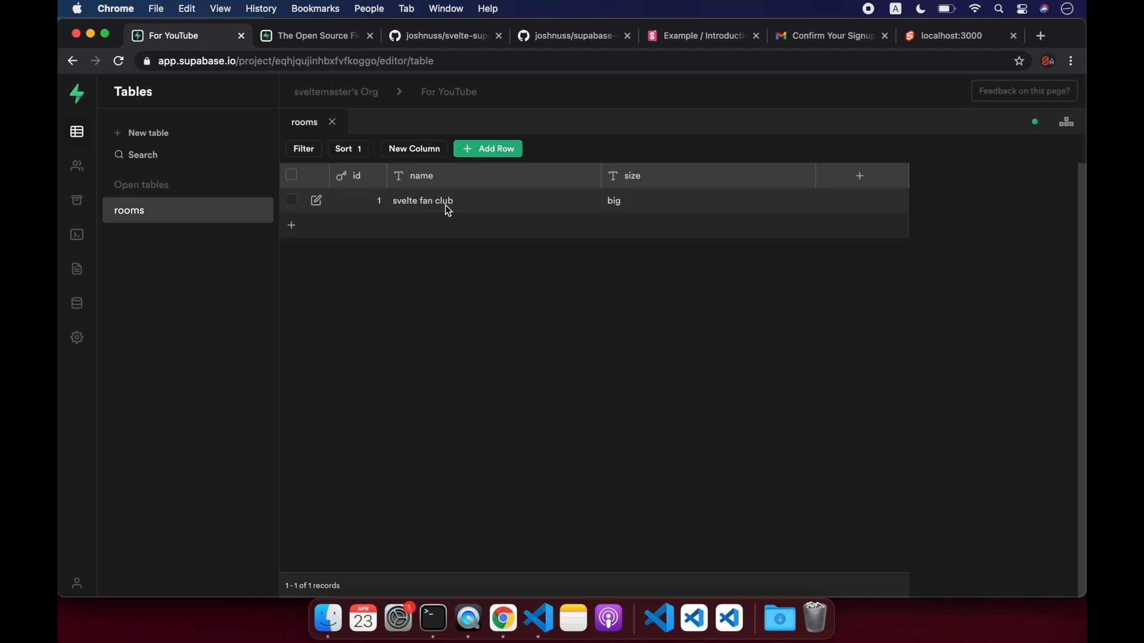
left_click(655, 618)
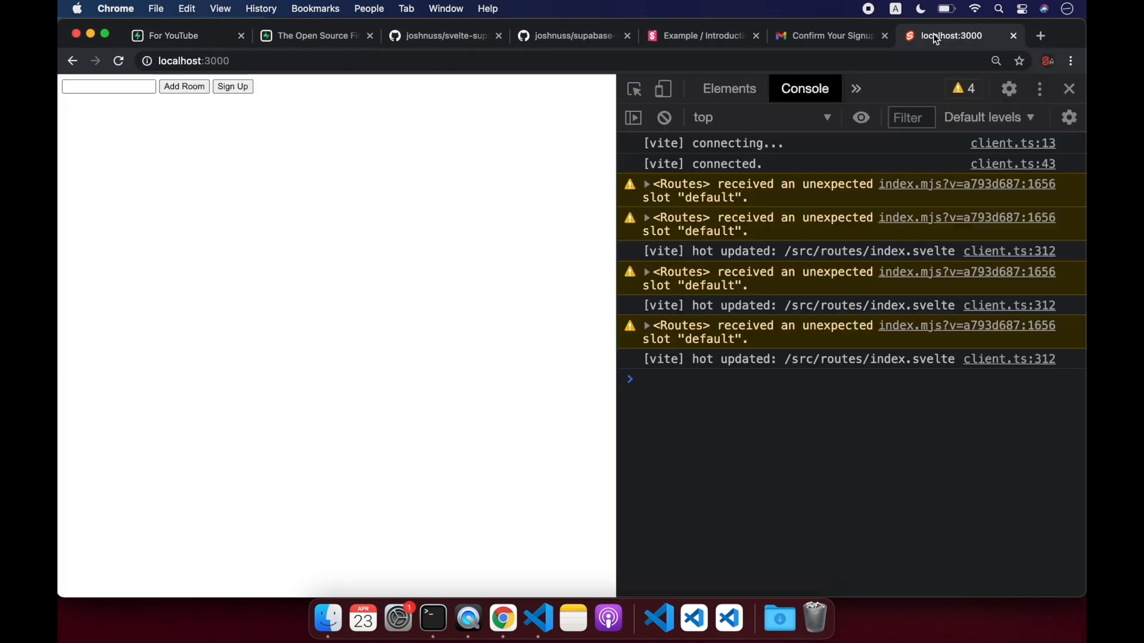
Enter 'supabase fanclub' in the app's room name field and reveal more DevTools panels
left_click(109, 86)
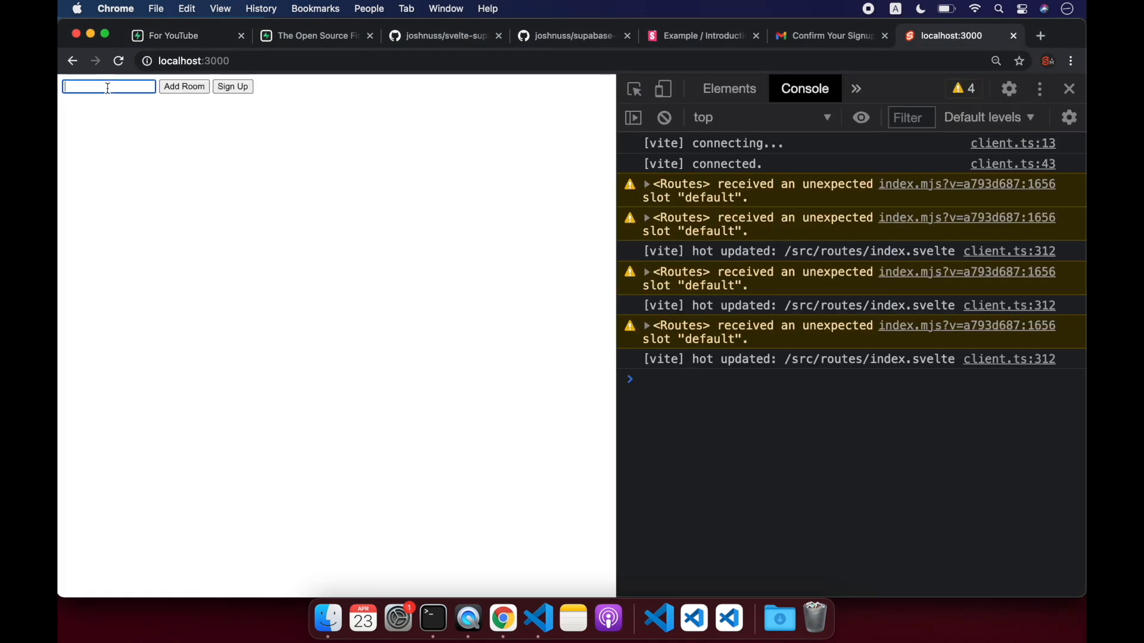
type("su")
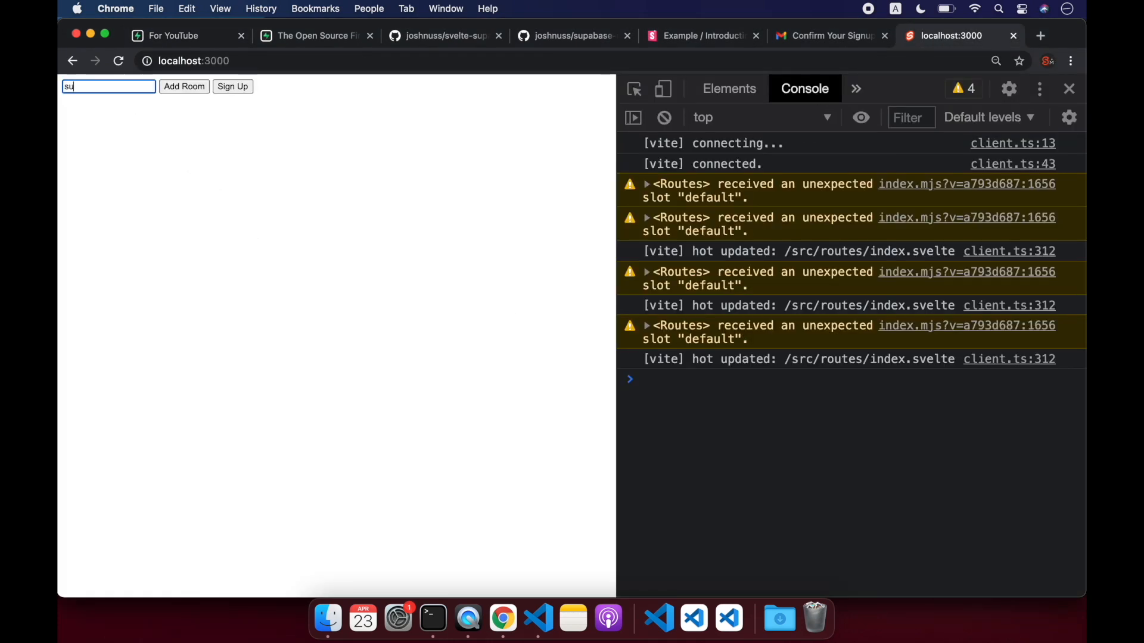
type("supabase fanclub")
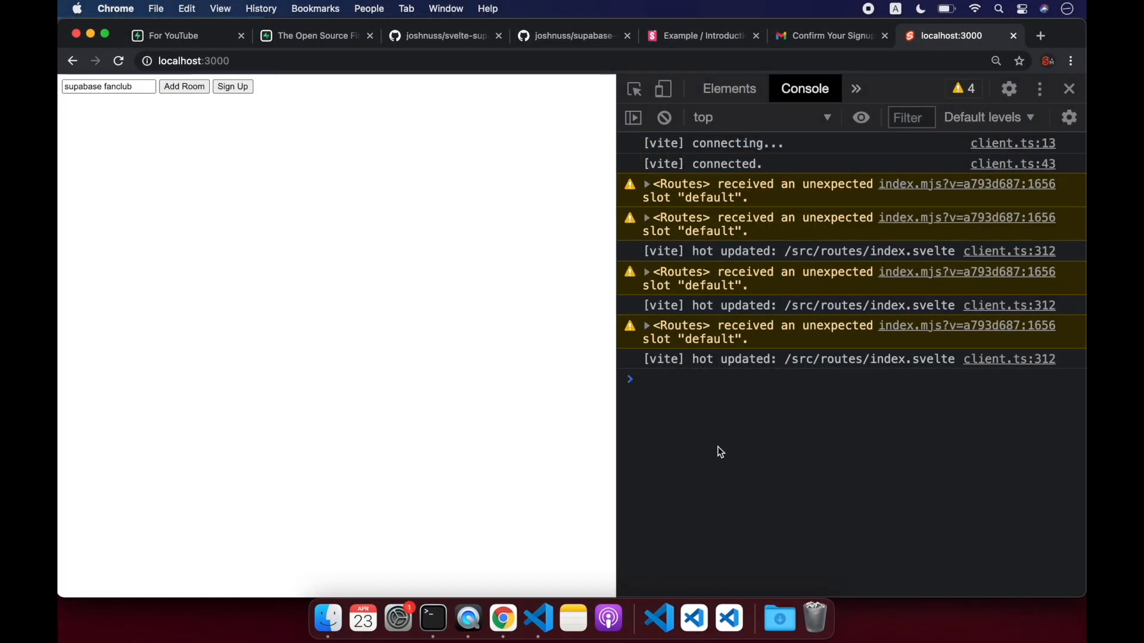
left_click(855, 89)
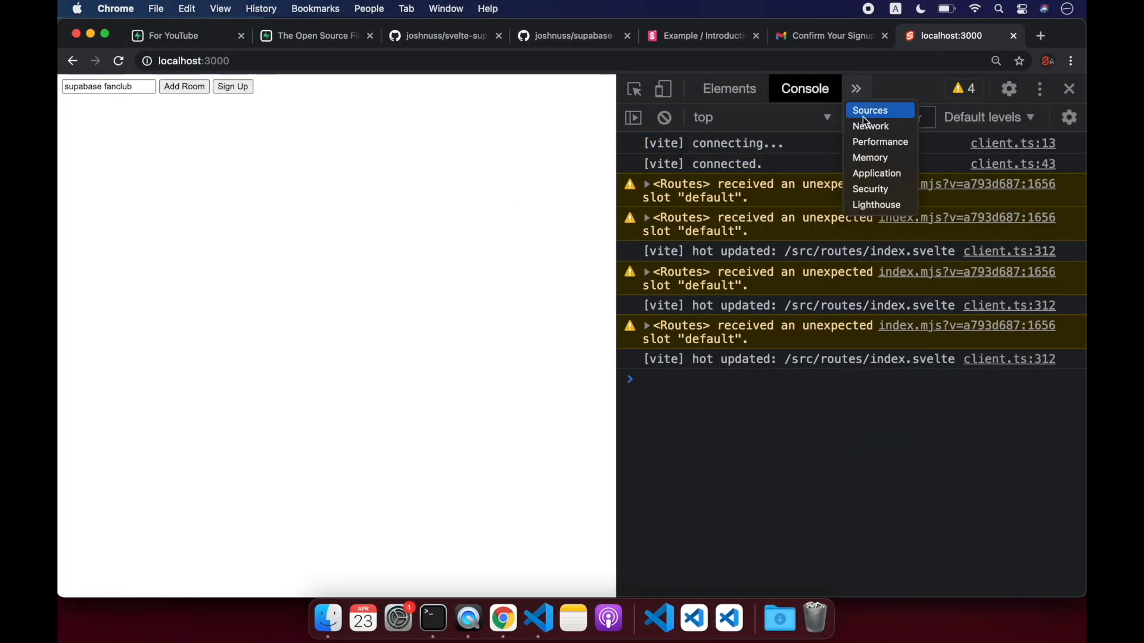
Show the Network panel with the rooms request returning the record with id 2
left_click(870, 125)
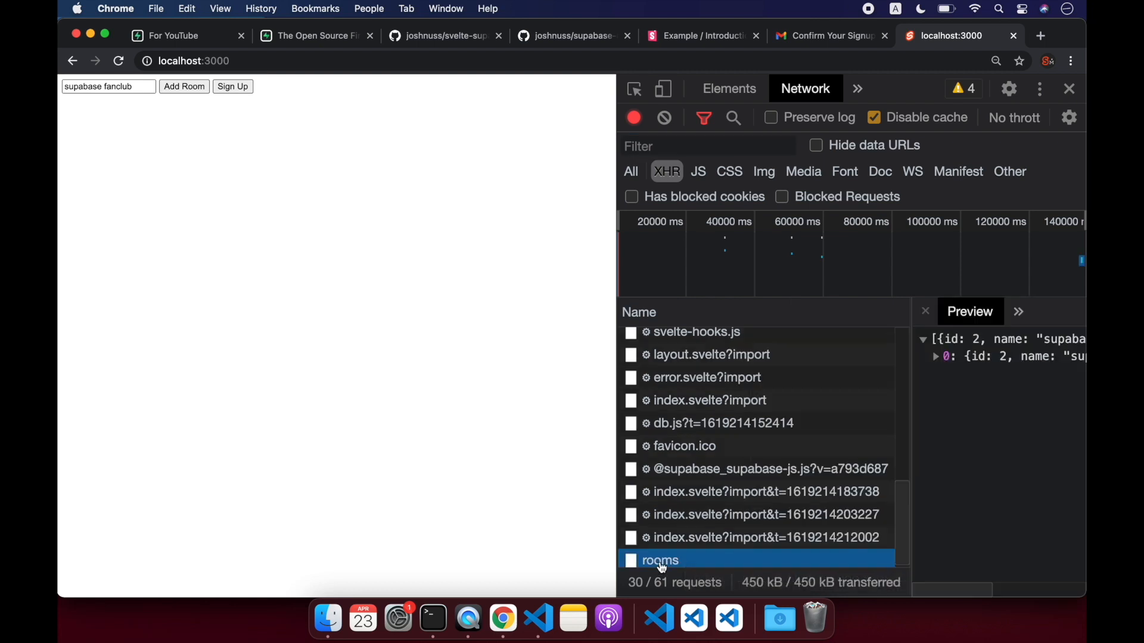
mouse_move(908, 437)
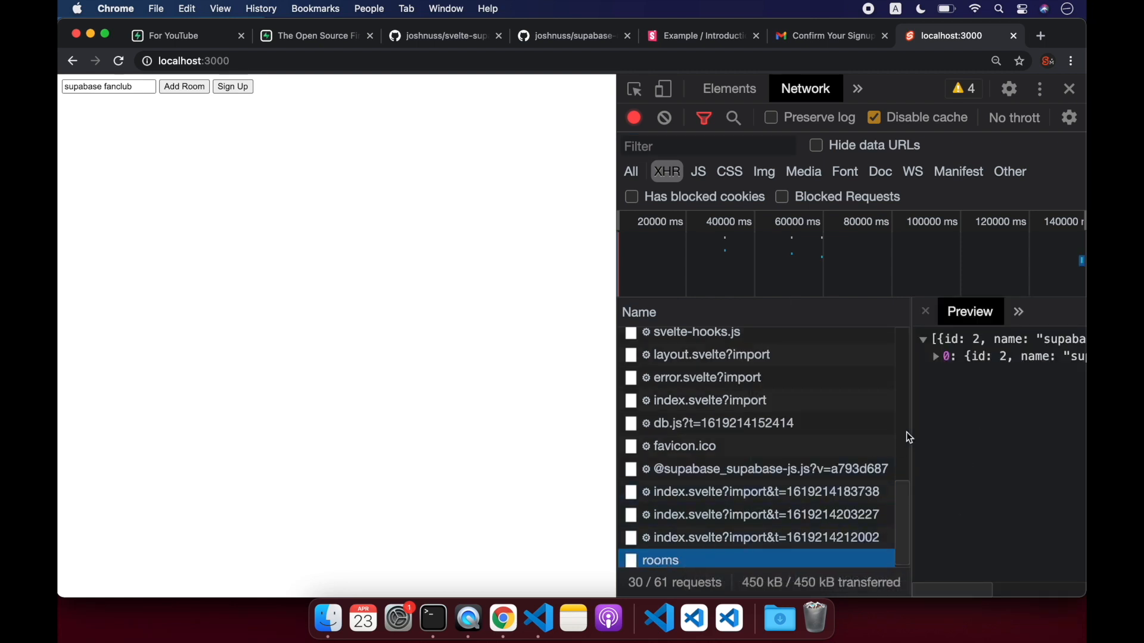
mouse_move(962, 344)
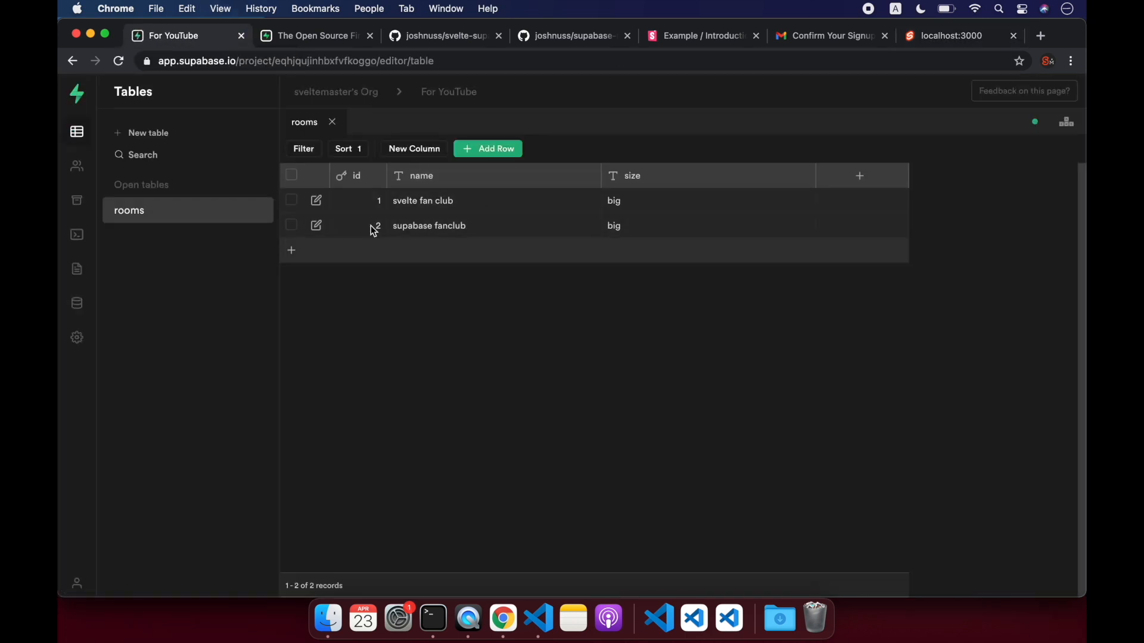
mouse_move(507, 231)
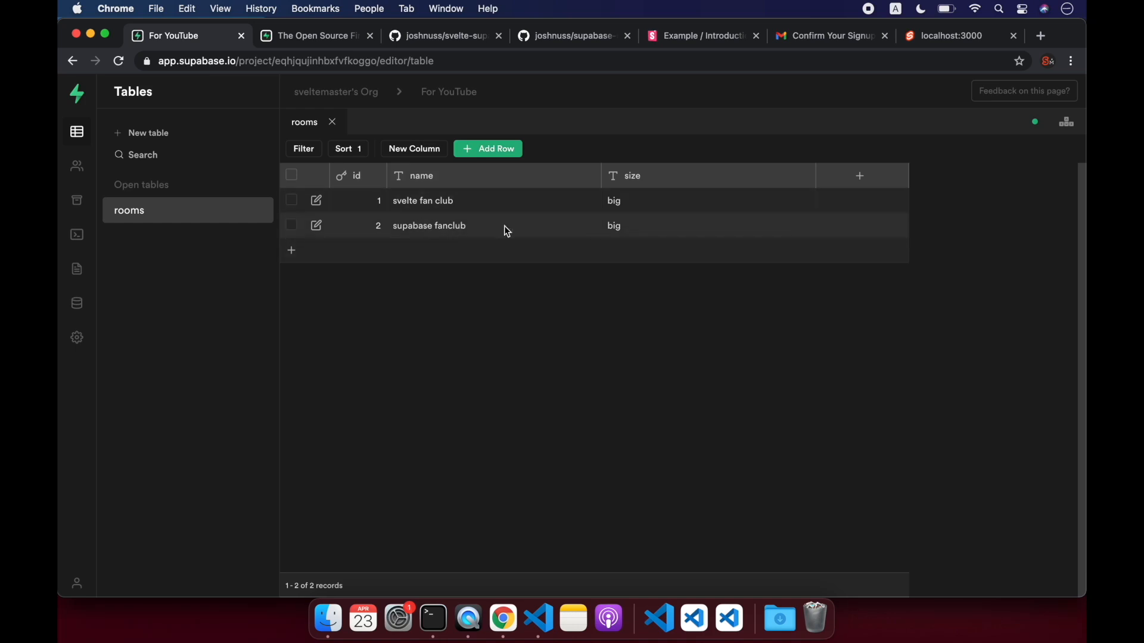
mouse_move(292, 307)
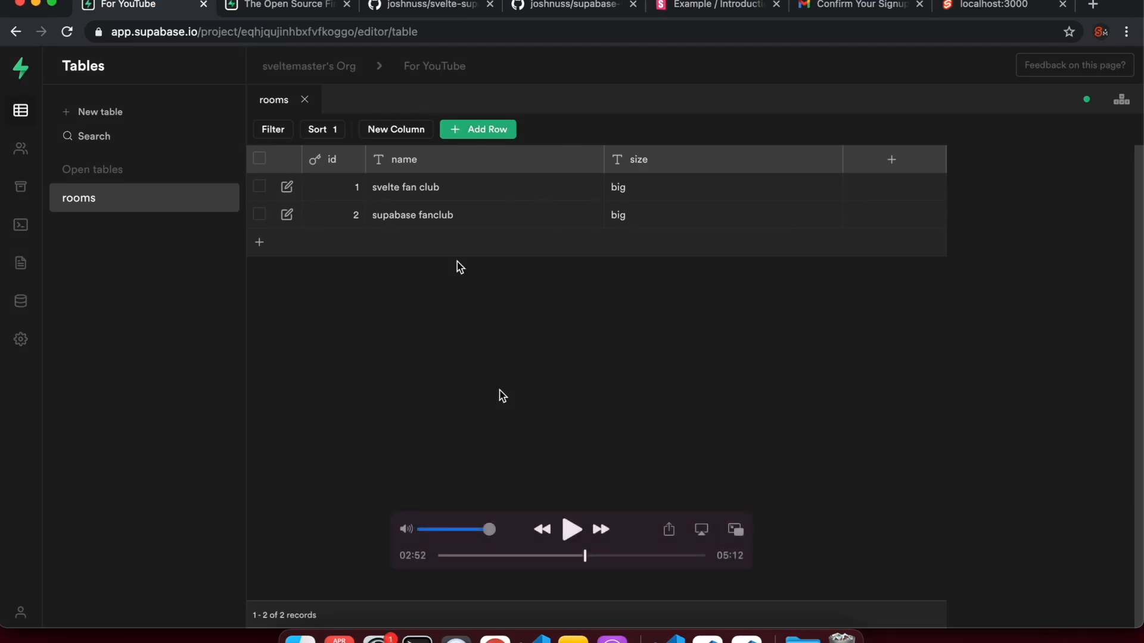
mouse_move(693, 287)
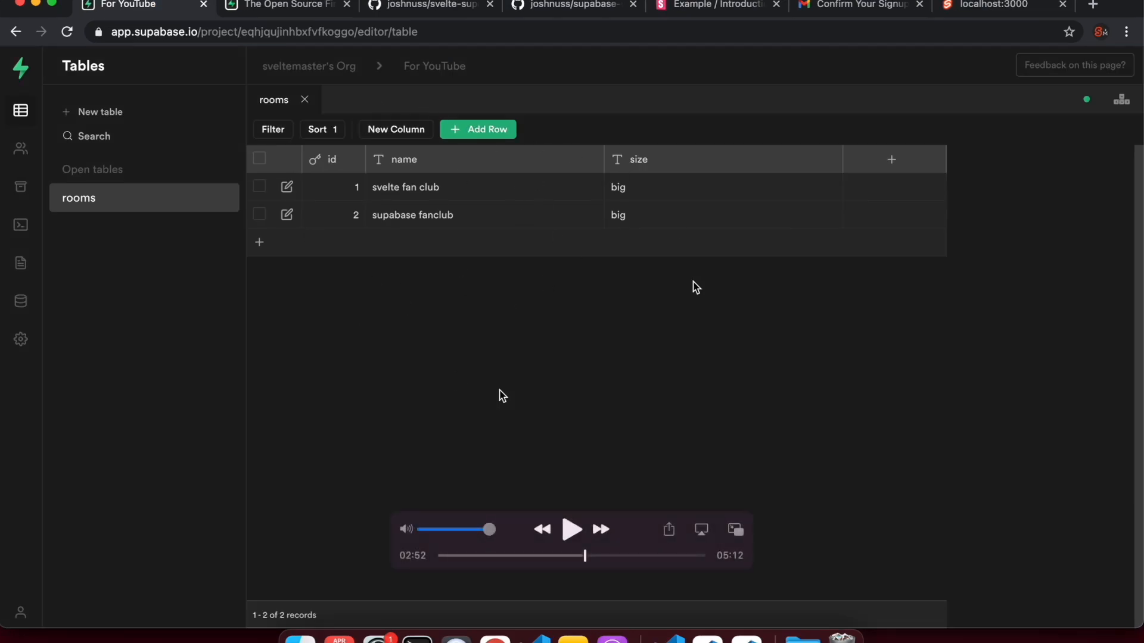
mouse_move(379, 214)
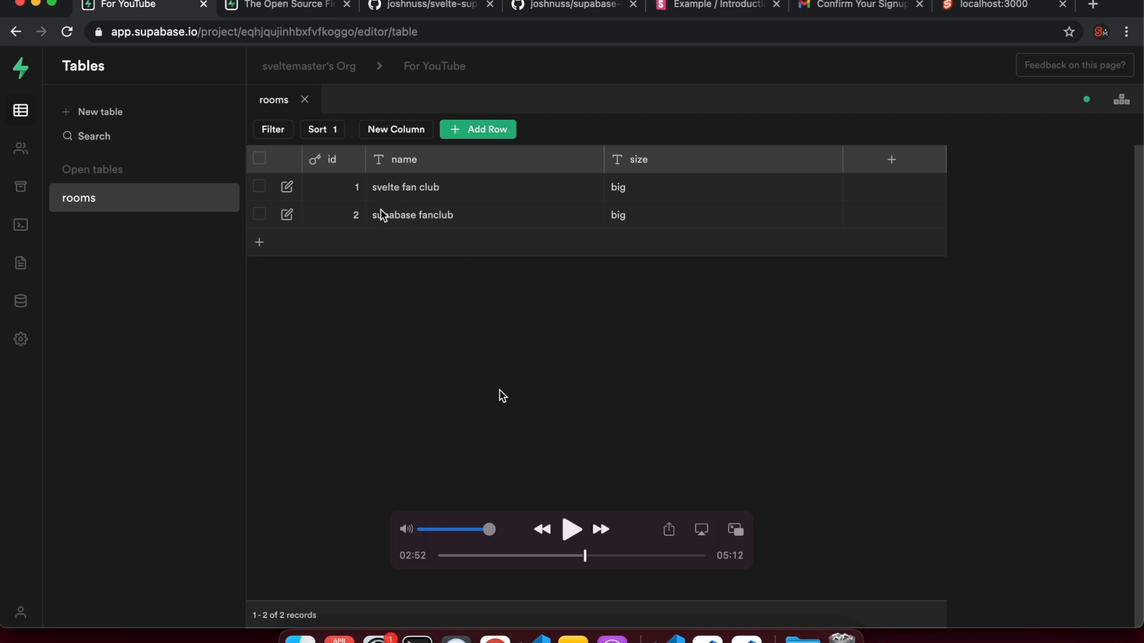
mouse_move(529, 196)
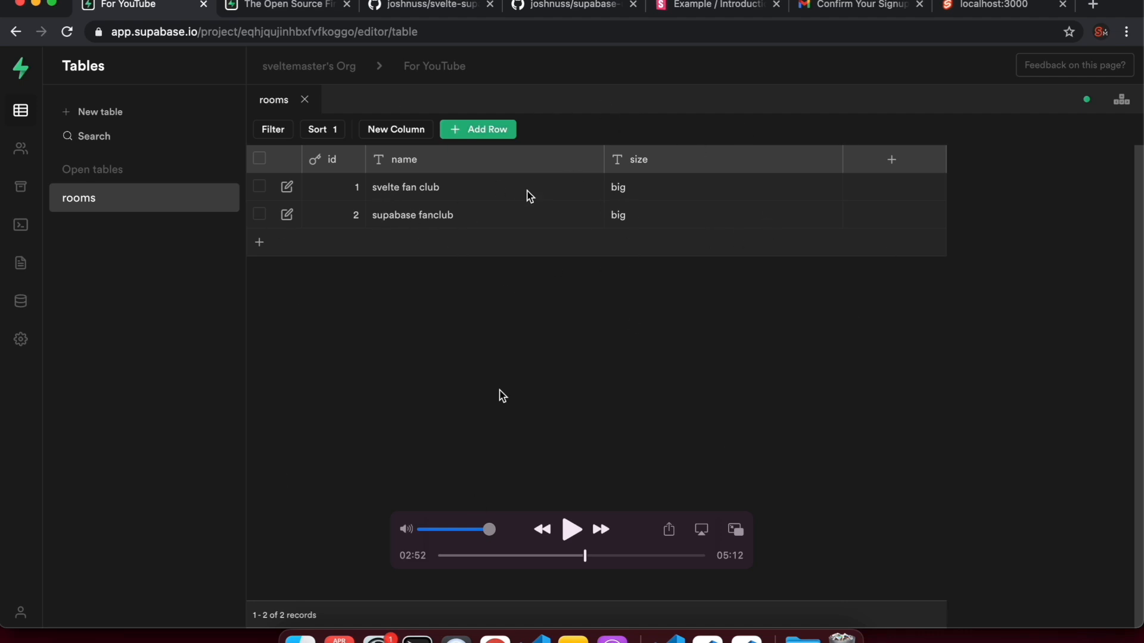
mouse_move(631, 264)
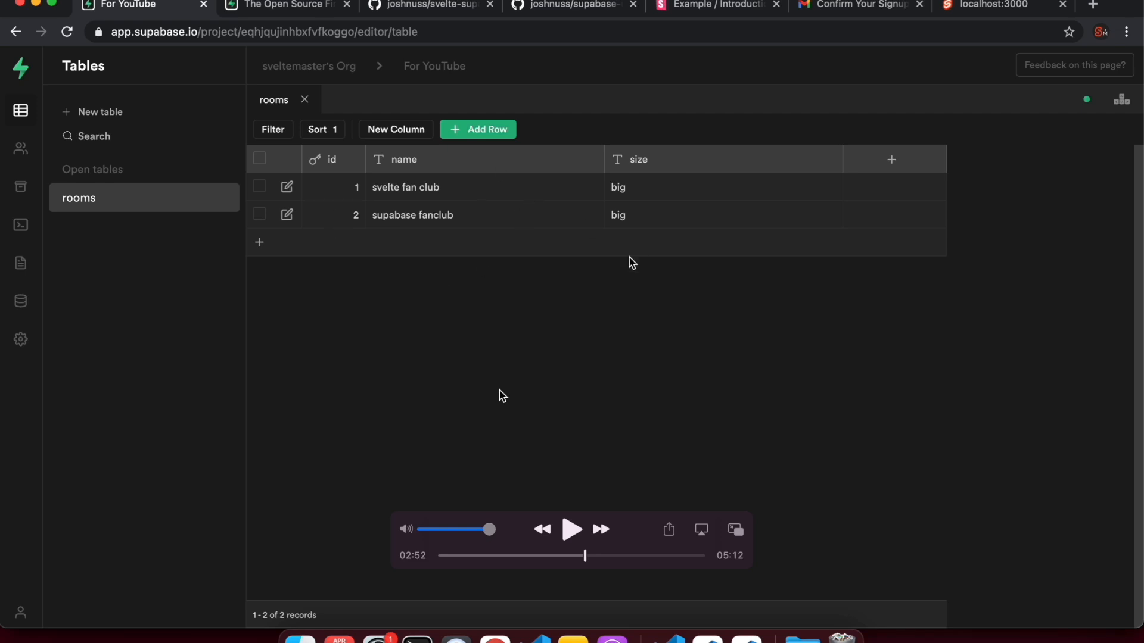
mouse_move(424, 247)
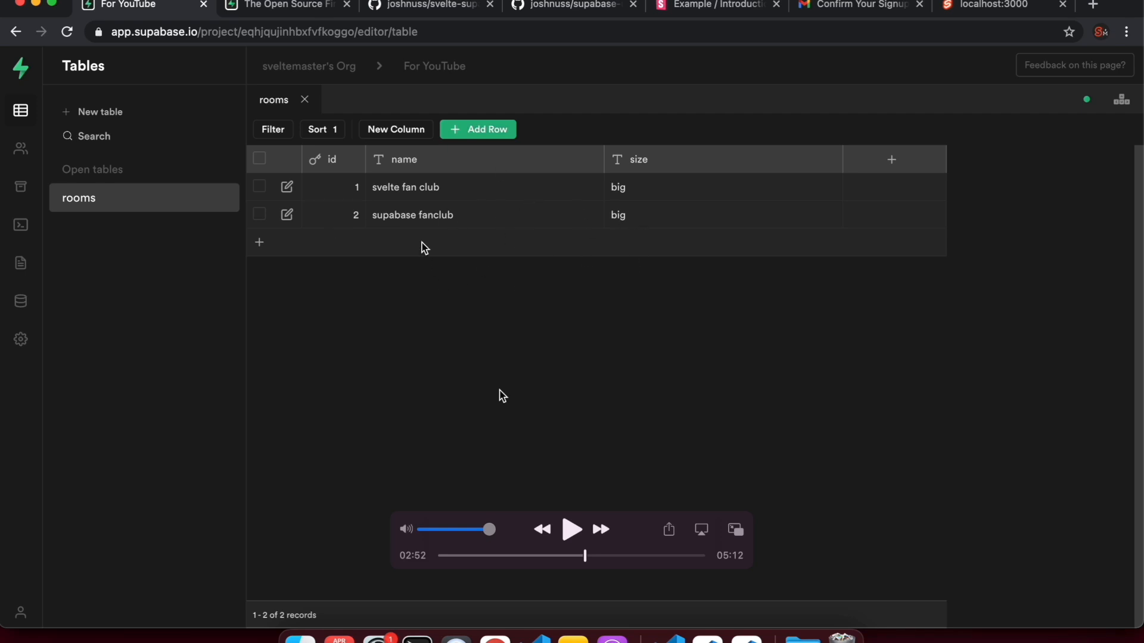
mouse_move(419, 186)
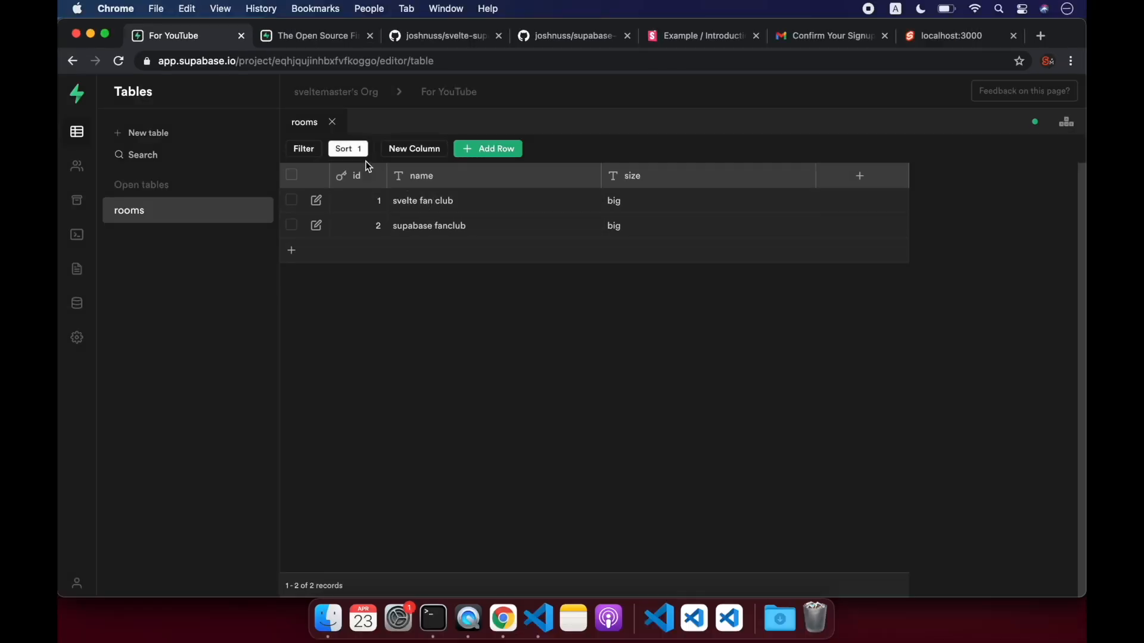
View the 'Create a record' snippet on supabase.io and return to index.svelte
left_click(315, 34)
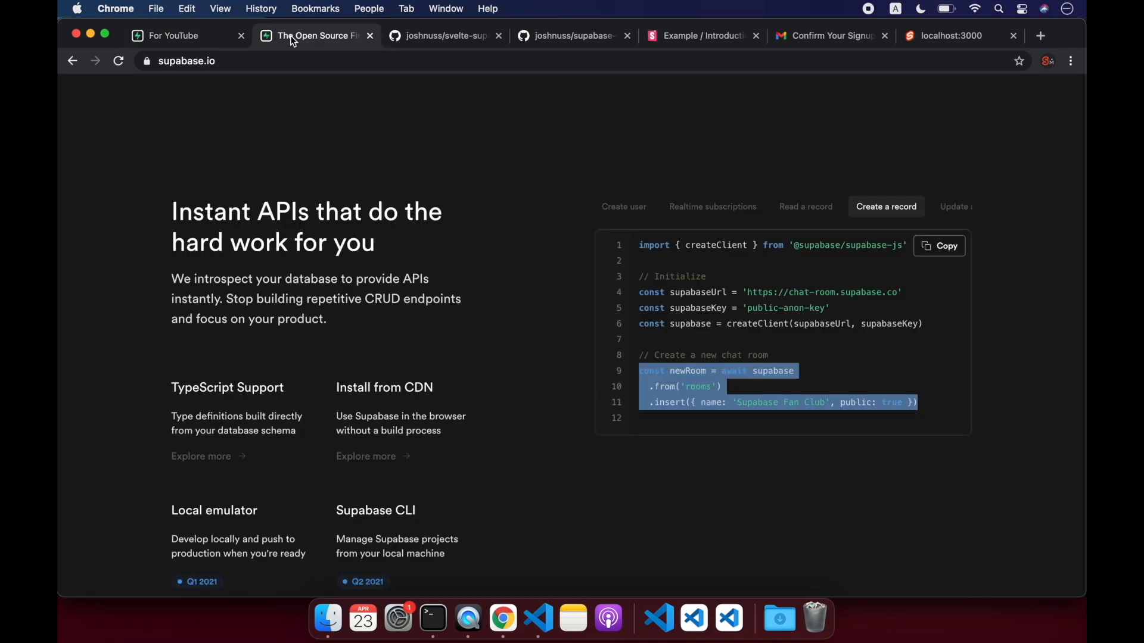
left_click(805, 185)
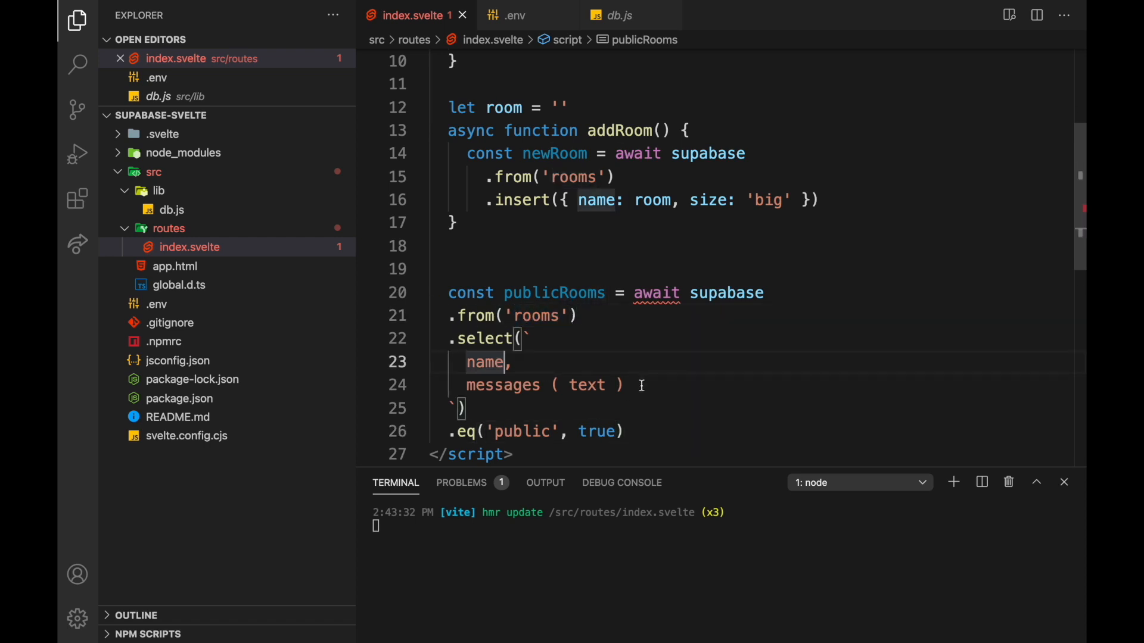
Wrap the rooms query selecting name and size in a getRooms function that returns it
double_click(503, 385)
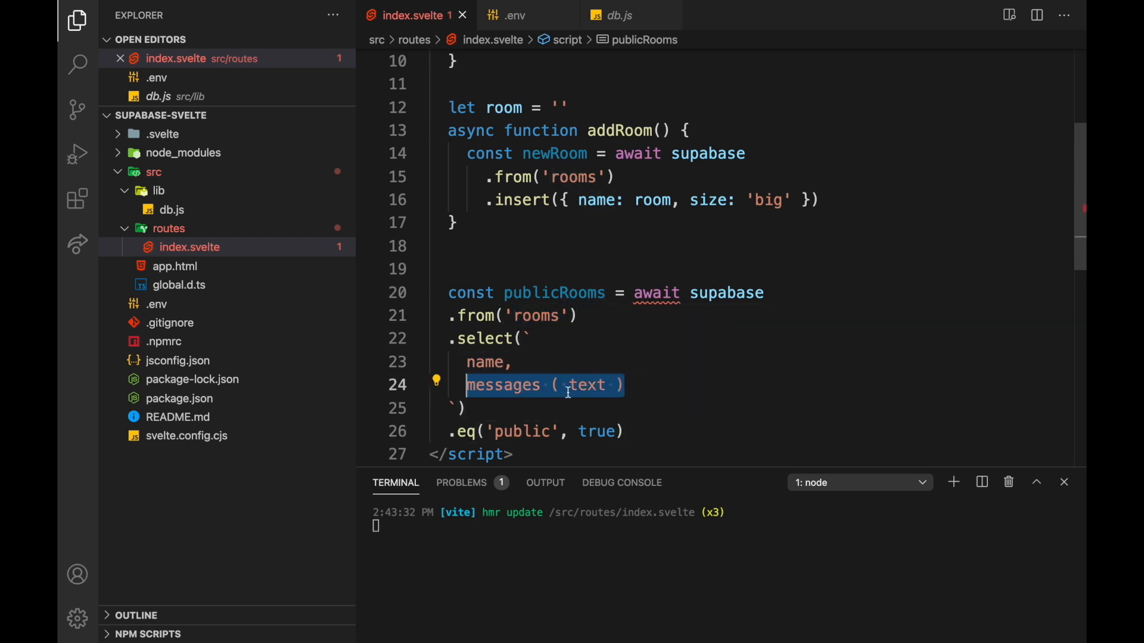
type("size")
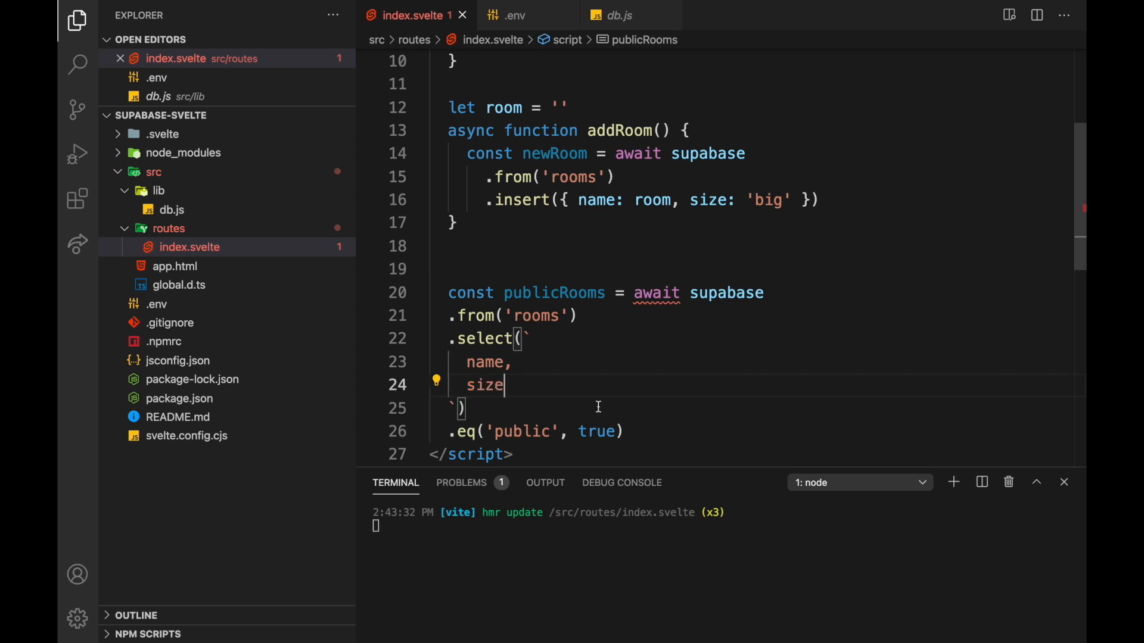
type("async function getRooms")
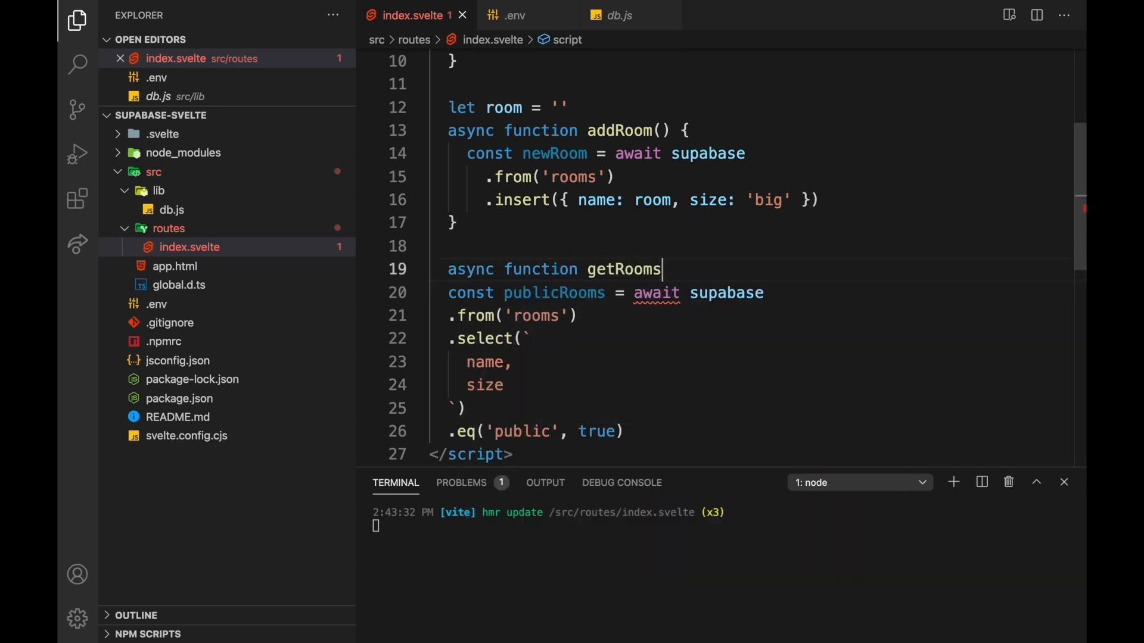
type("() {")
left_click(536, 431)
type("//")
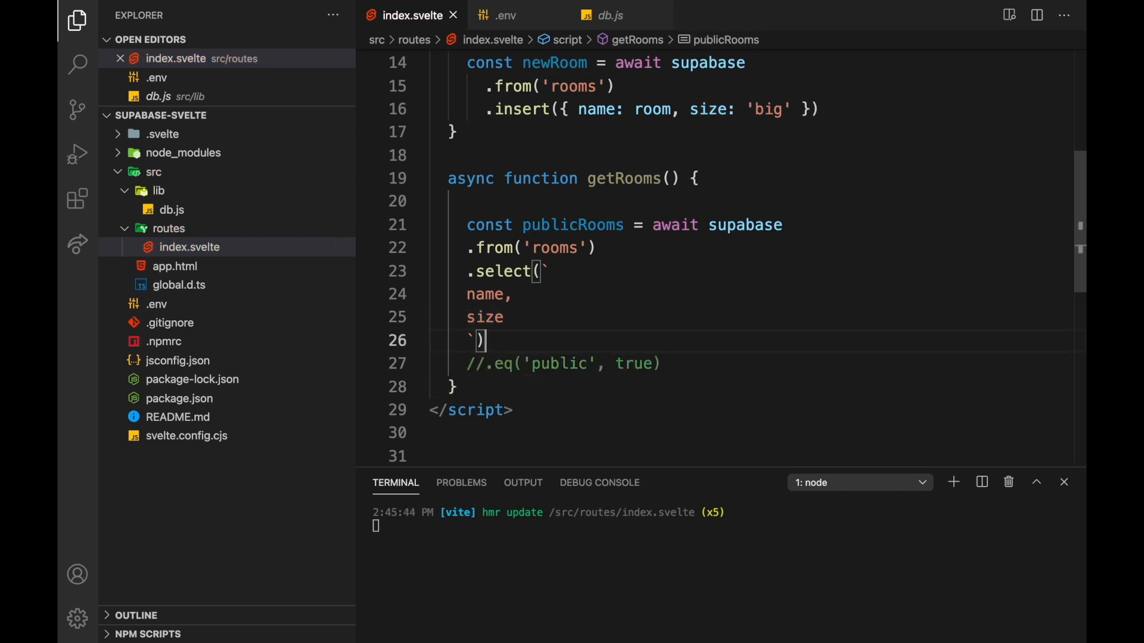
scroll("down", 3)
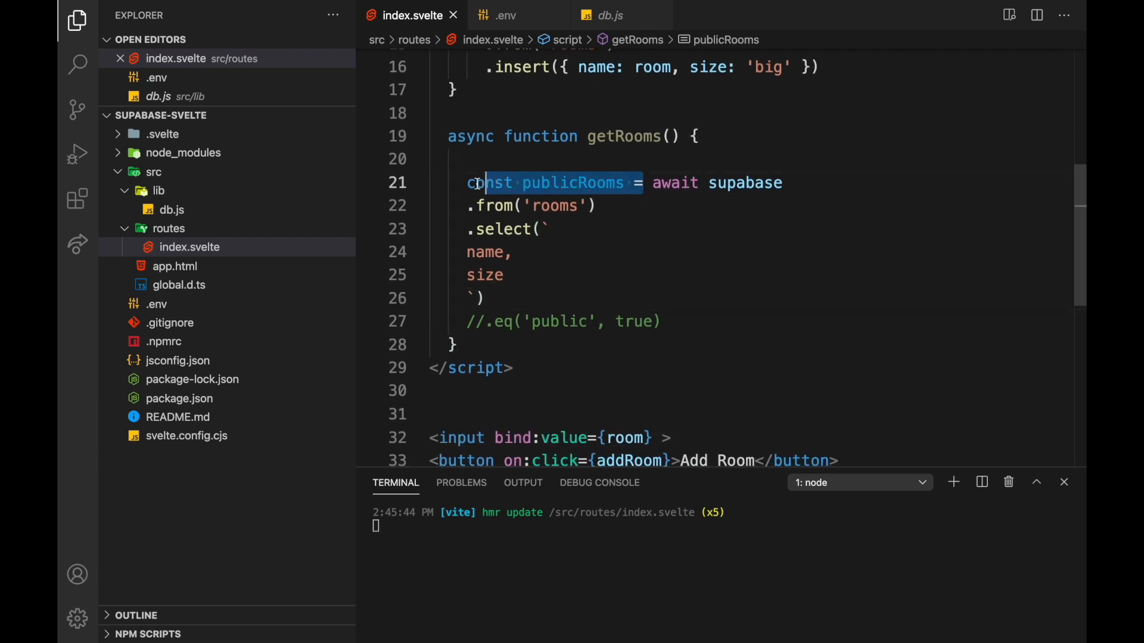
type("return supabase")
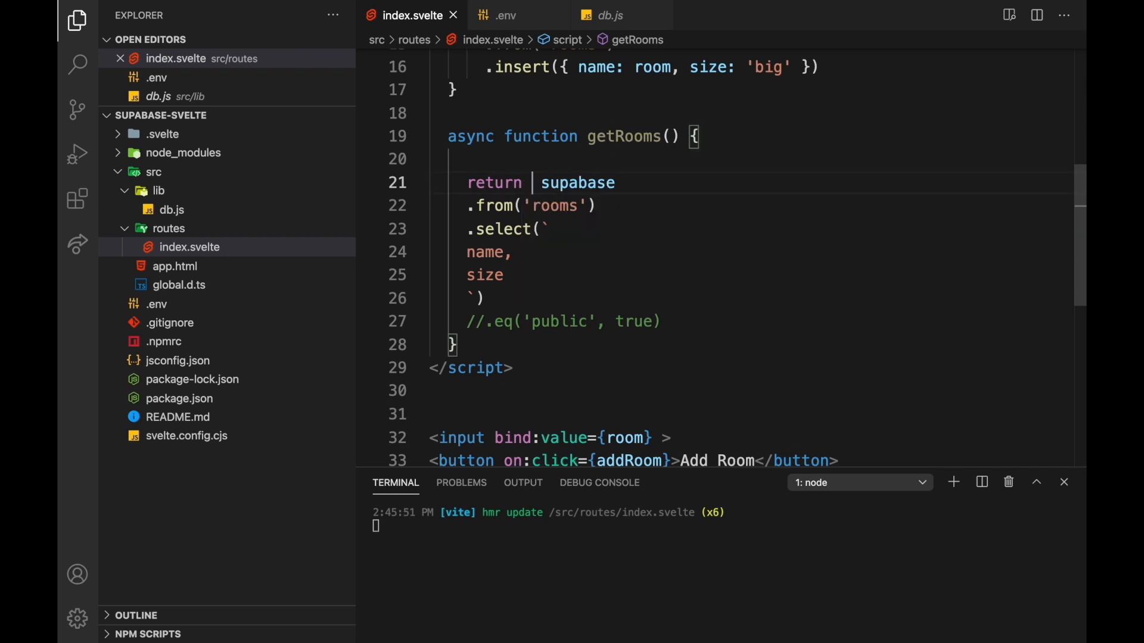
double_click(482, 136)
type("{")
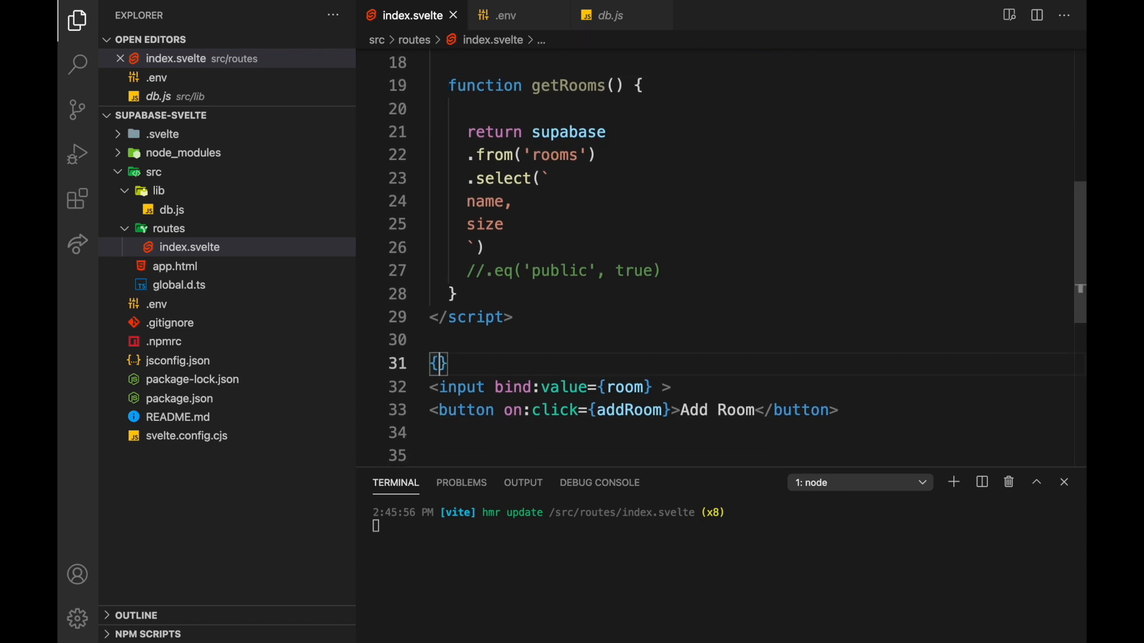
Await getRooms showing Loading.. then <pre>{JSON.stringify(response, null, 2)}</pre>, and switch to Chrome
type("#await getRooms(")
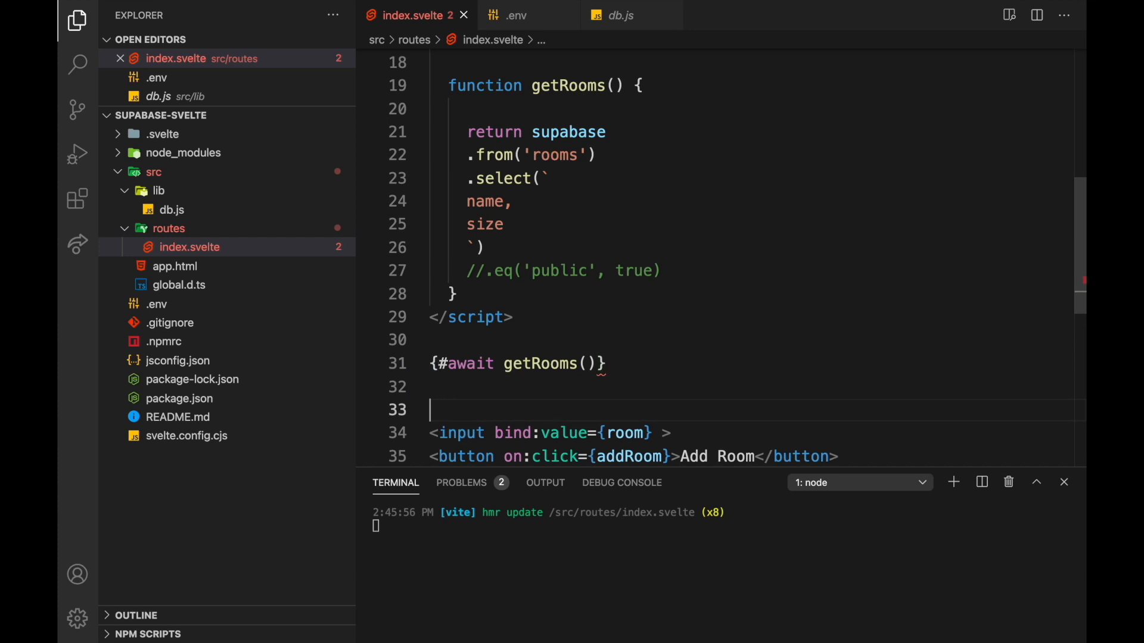
type("{/await}")
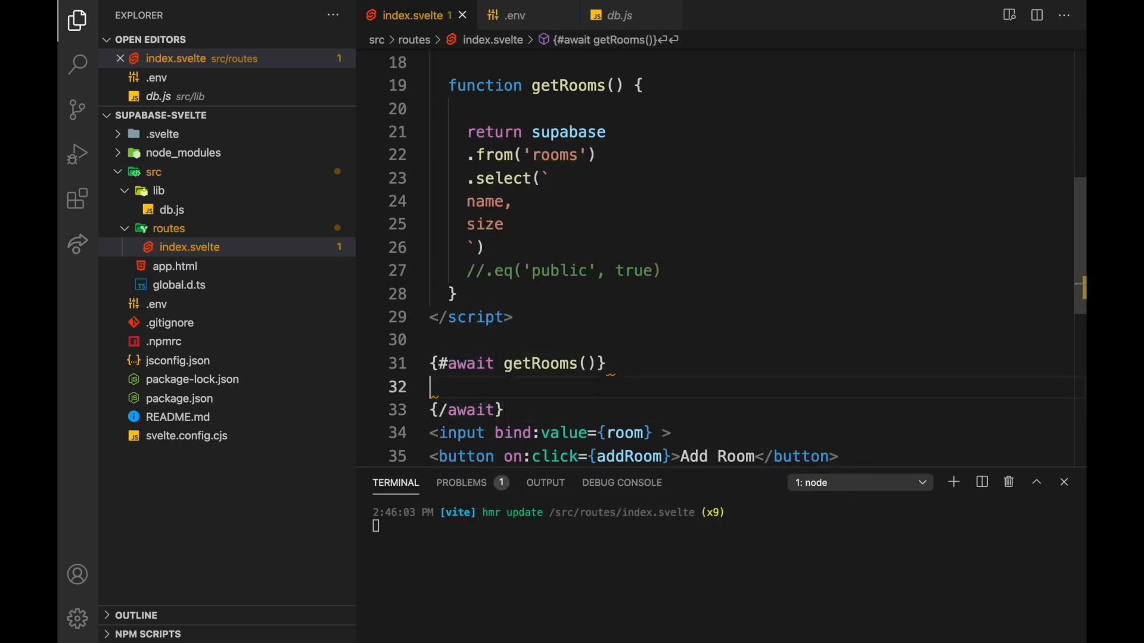
type("{:then }")
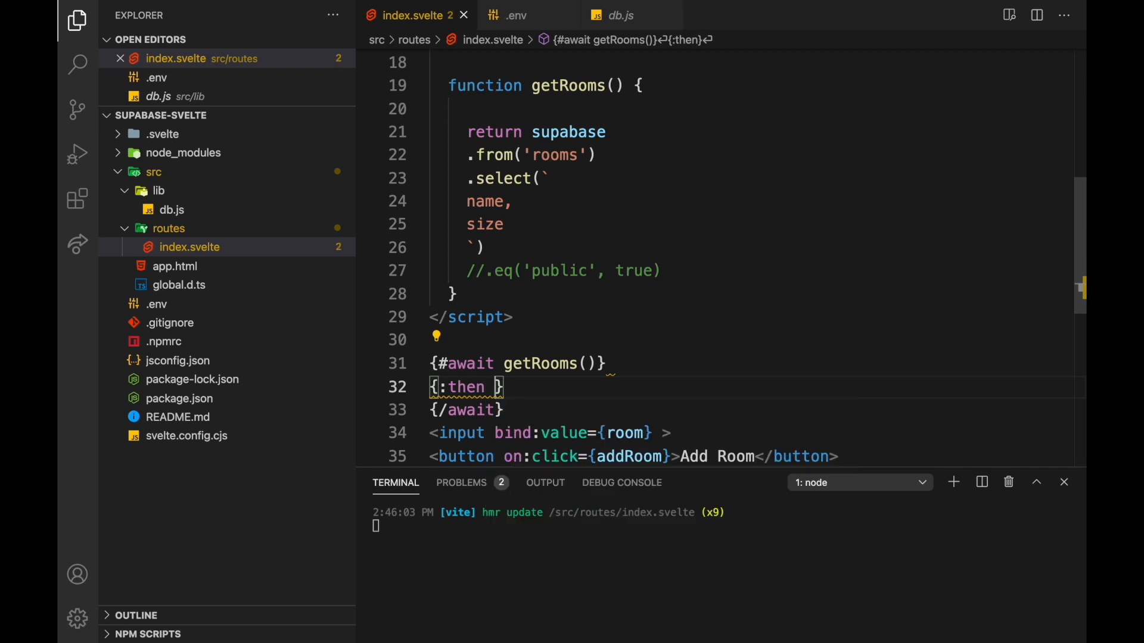
type("response")
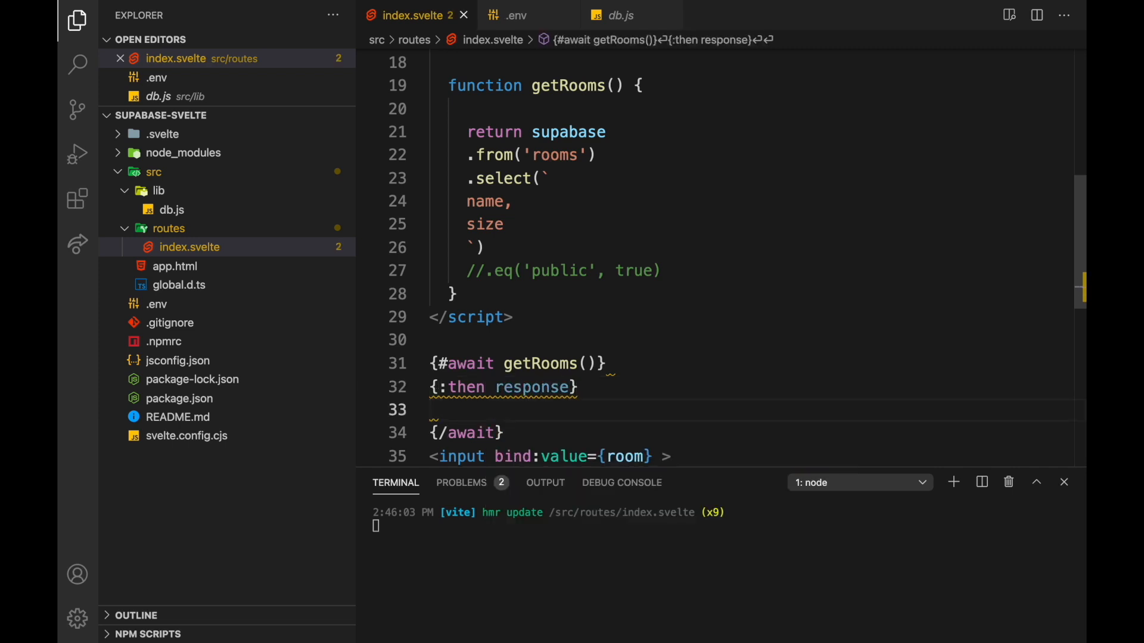
type("<pre>{}</pre>")
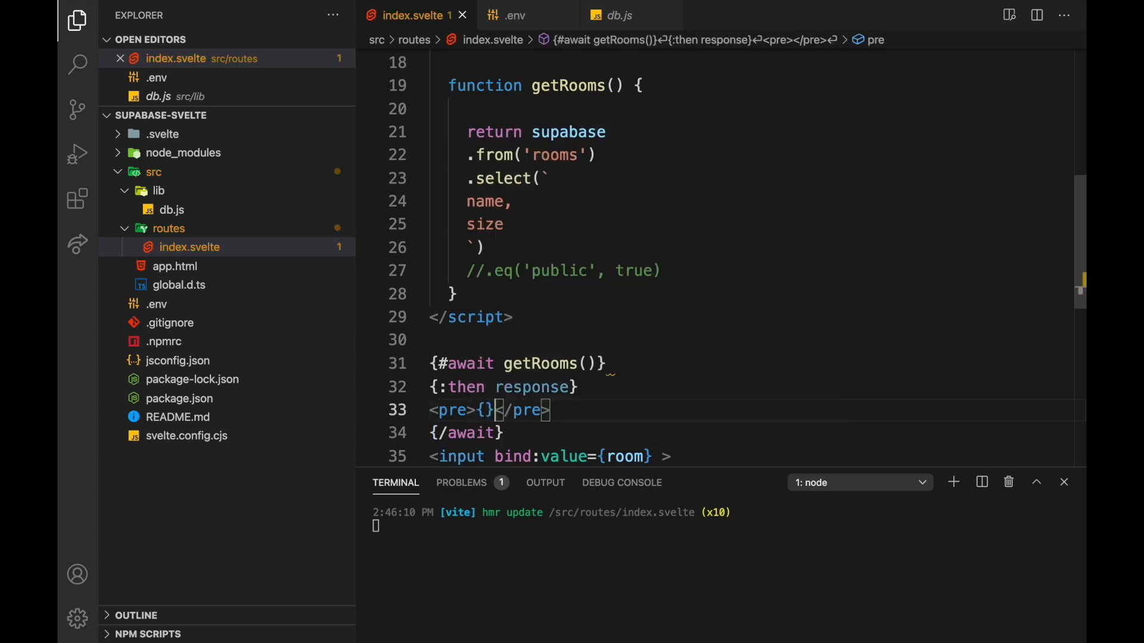
type("JSON.stringify(response")
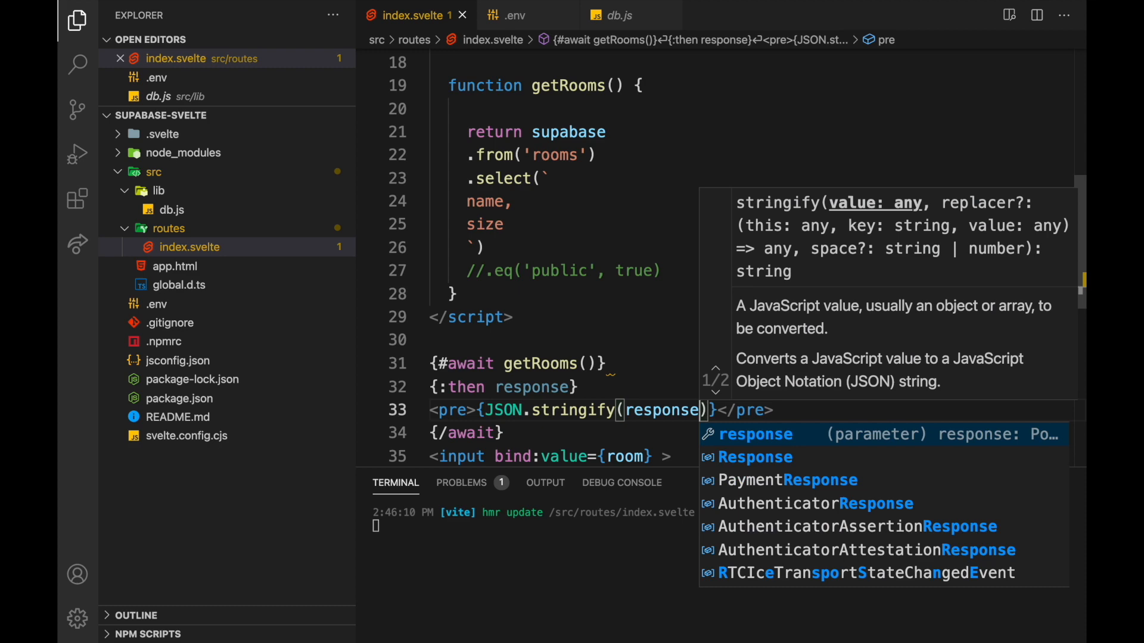
type(", null, 2")
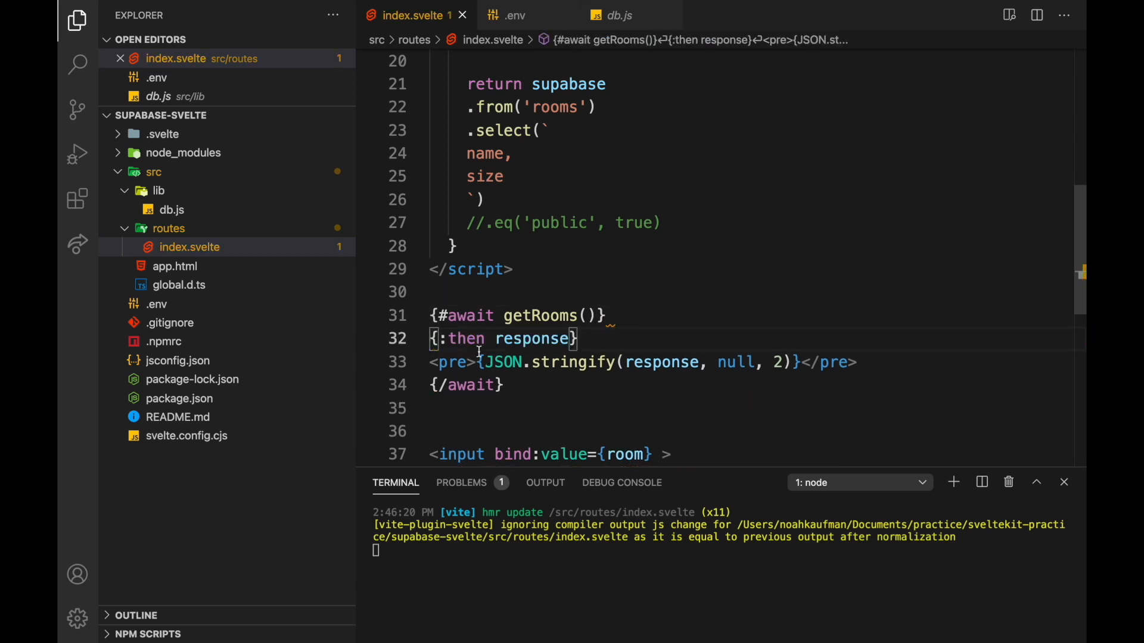
left_click(616, 314)
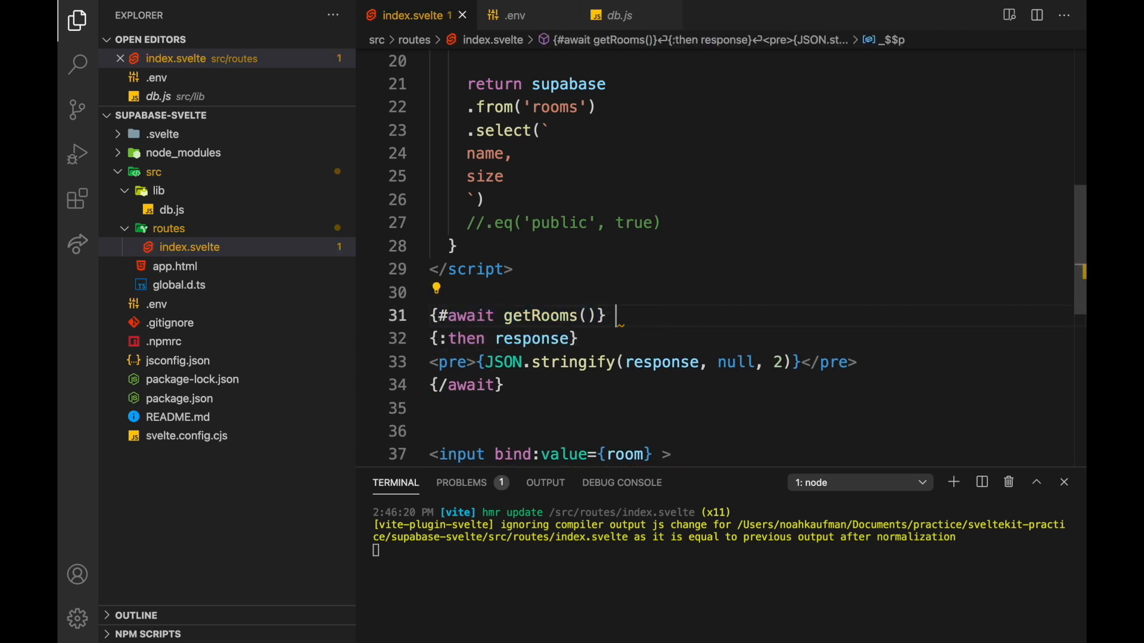
type("Loading..")
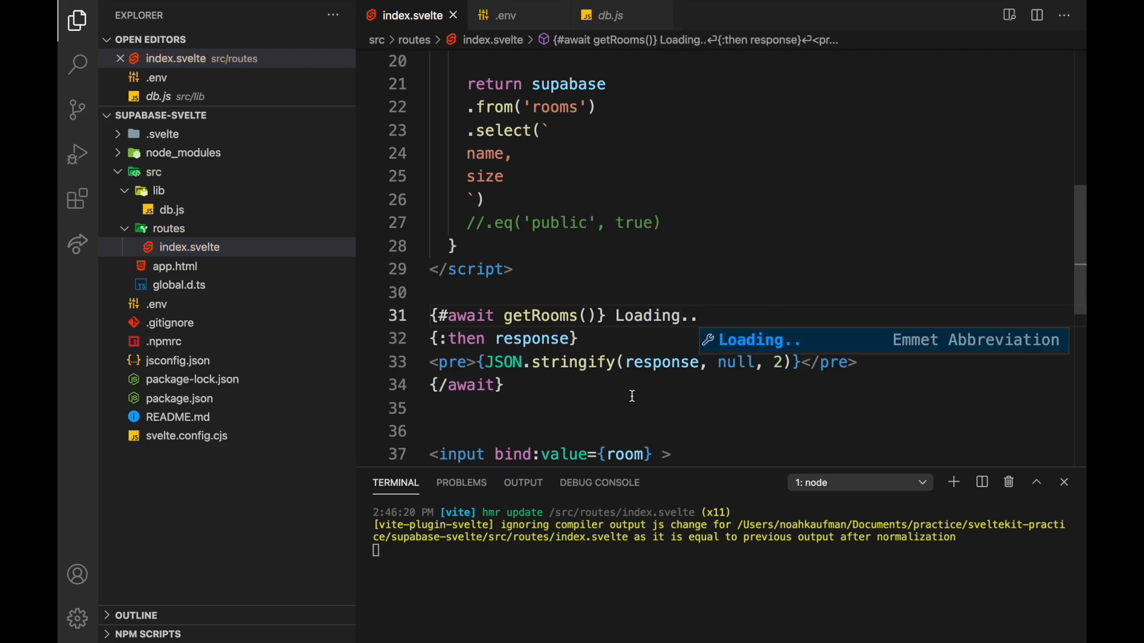
left_click(502, 618)
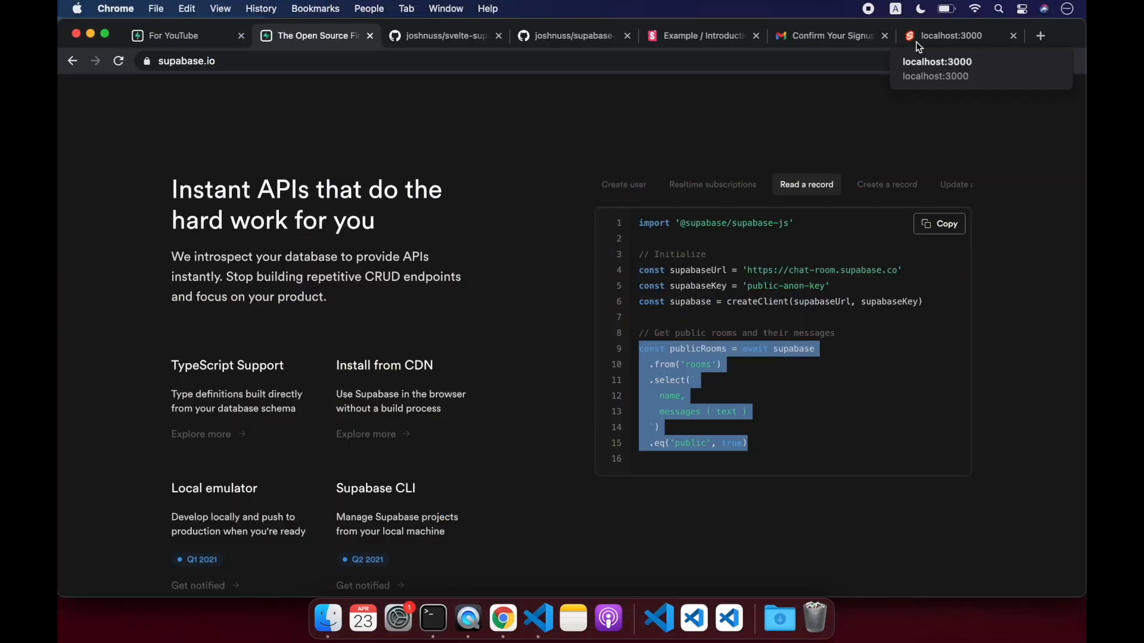
View the local app's rooms JSON and highlight the svelte fan club and supabase fanclub entries
left_click(950, 35)
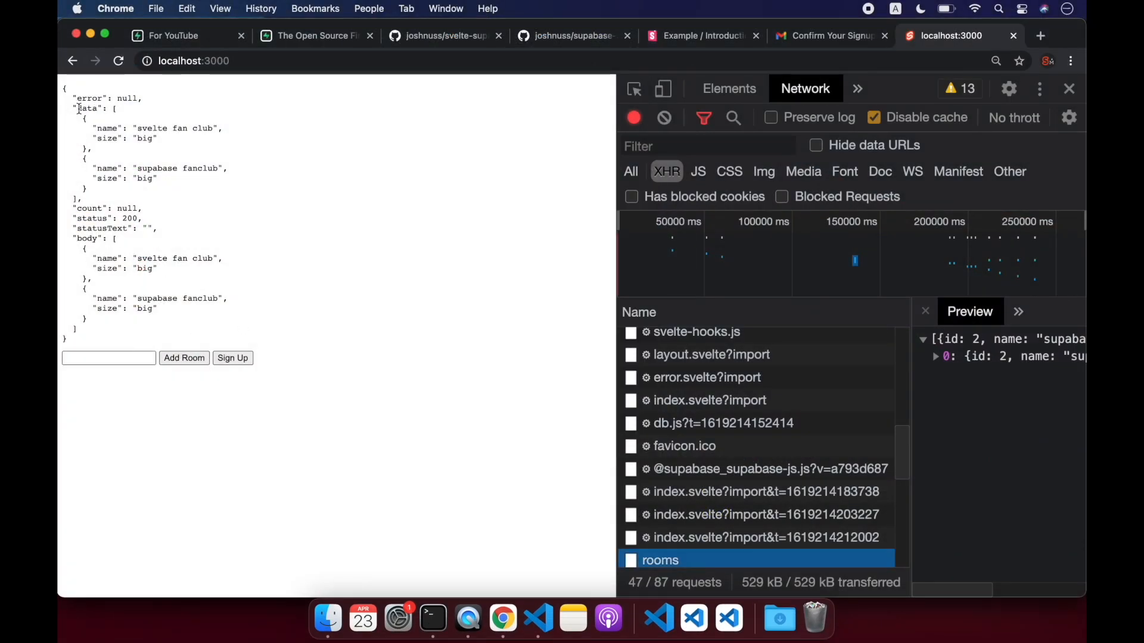
left_click_drag(79, 108, 92, 191)
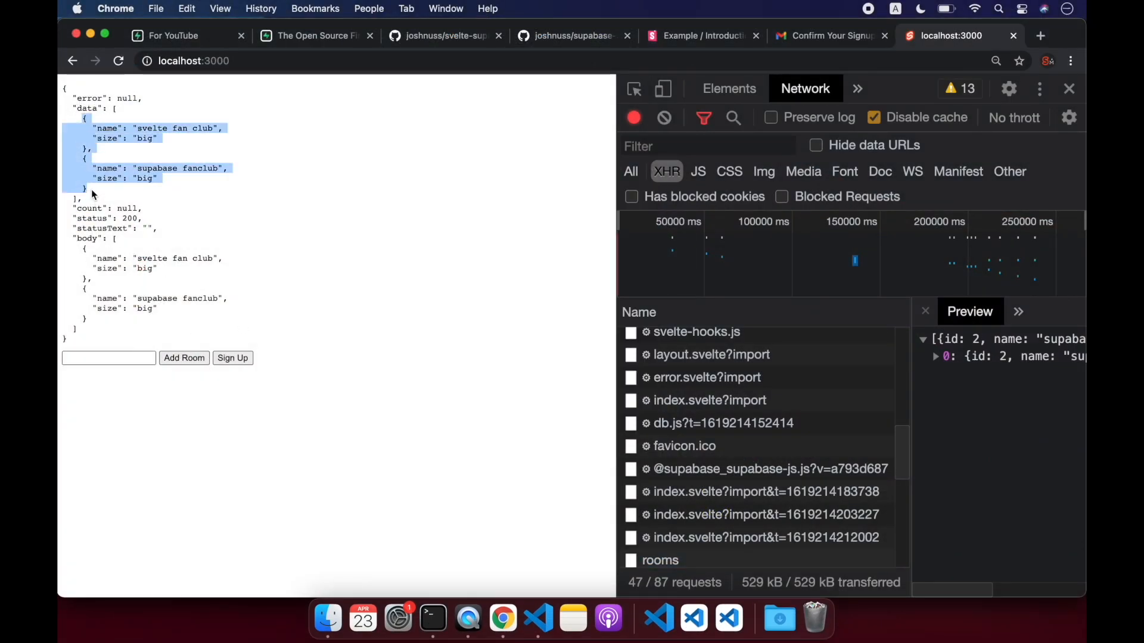
mouse_move(123, 243)
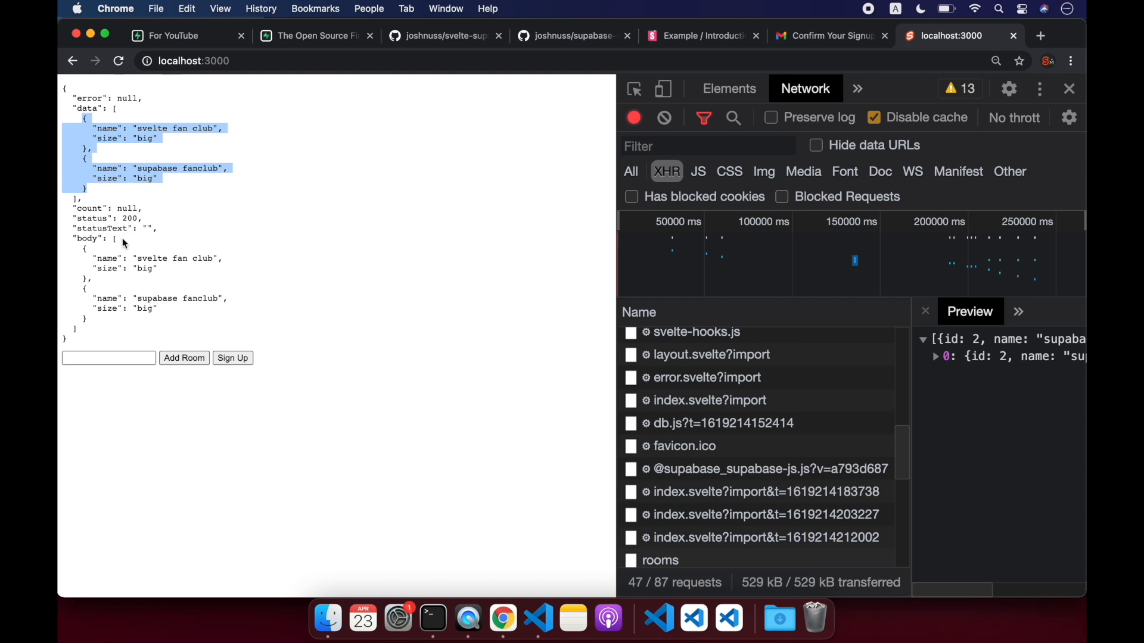
mouse_move(110, 281)
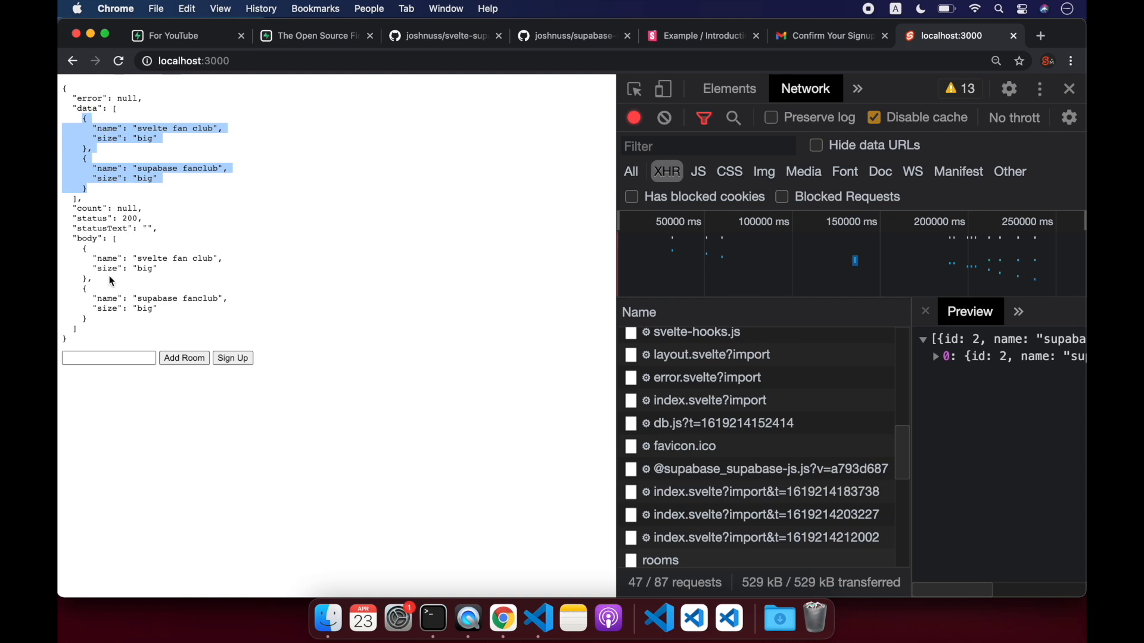
mouse_move(208, 299)
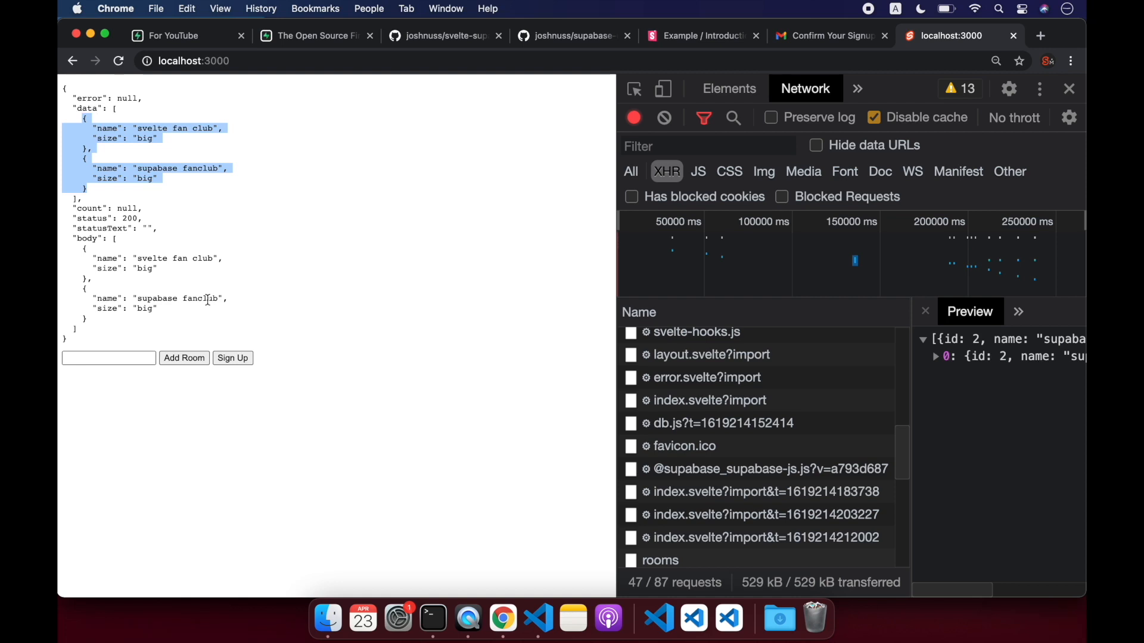
mouse_move(82, 122)
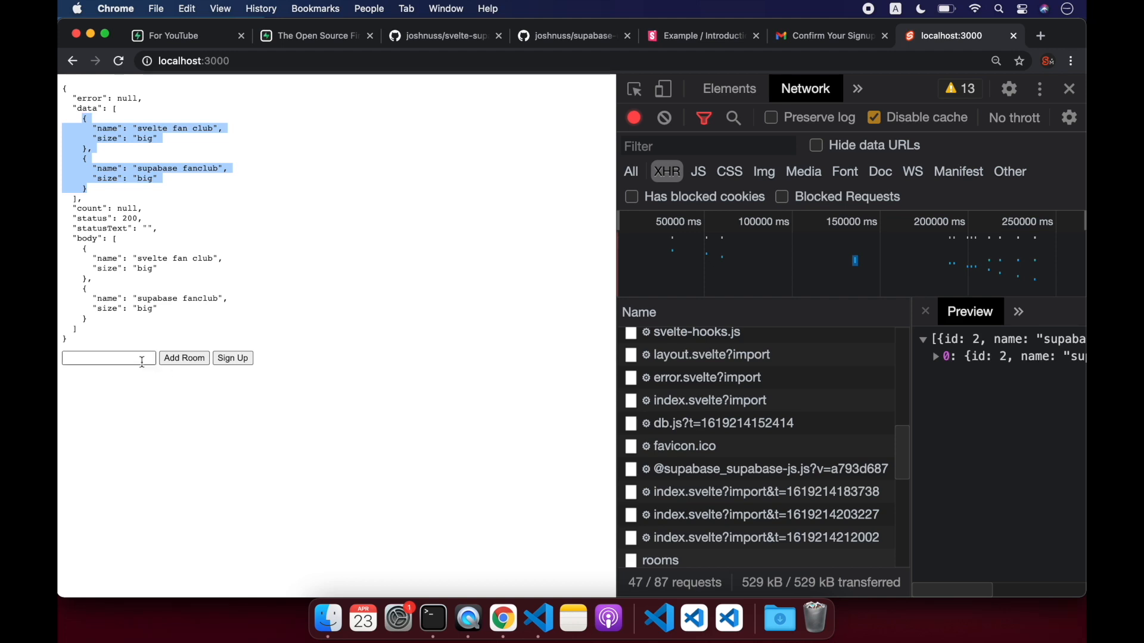
Add a room named 'bue fanclub', reload so it appears in the JSON, then return to supabase.io
type("bue fanclub")
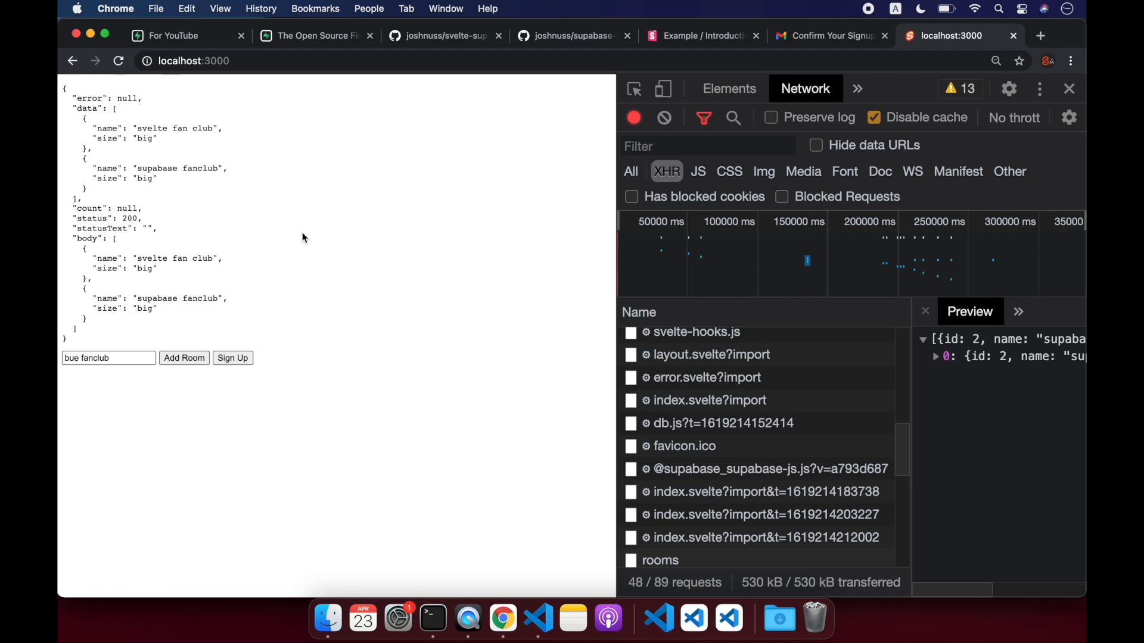
left_click(183, 358)
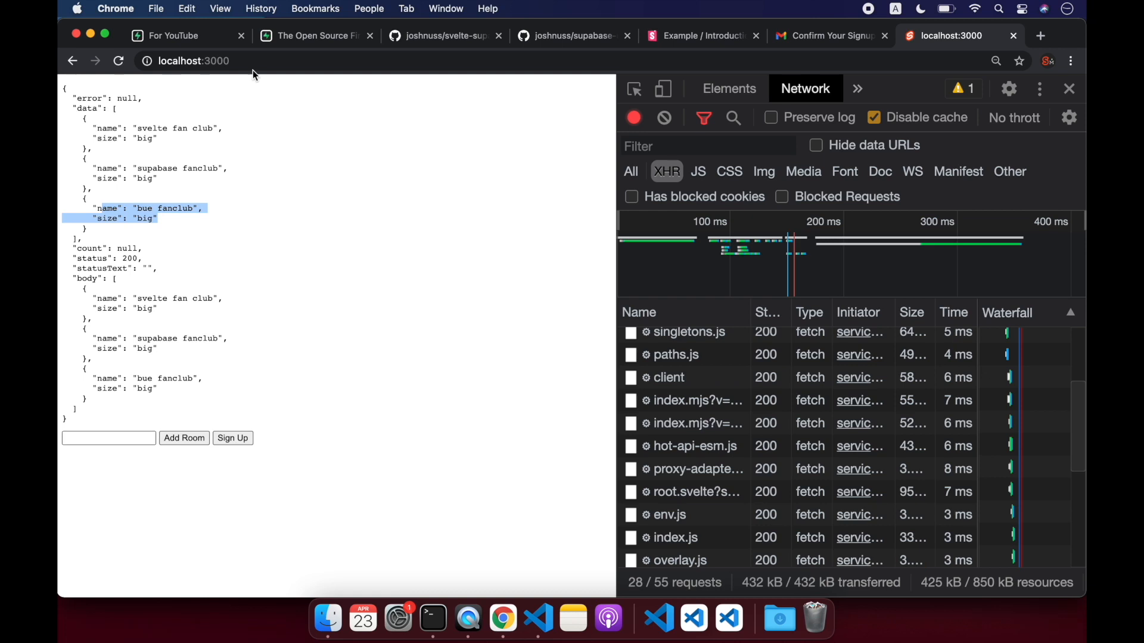
left_click(314, 35)
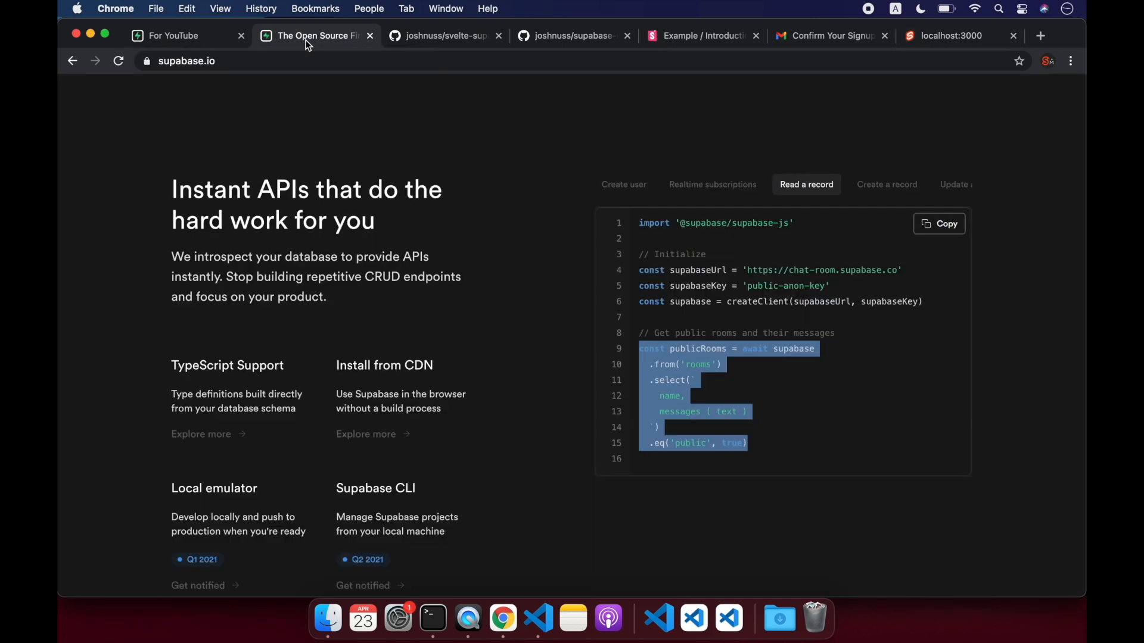
Show Supabase's Realtime subscriptions code example for new message inserts
left_click(713, 184)
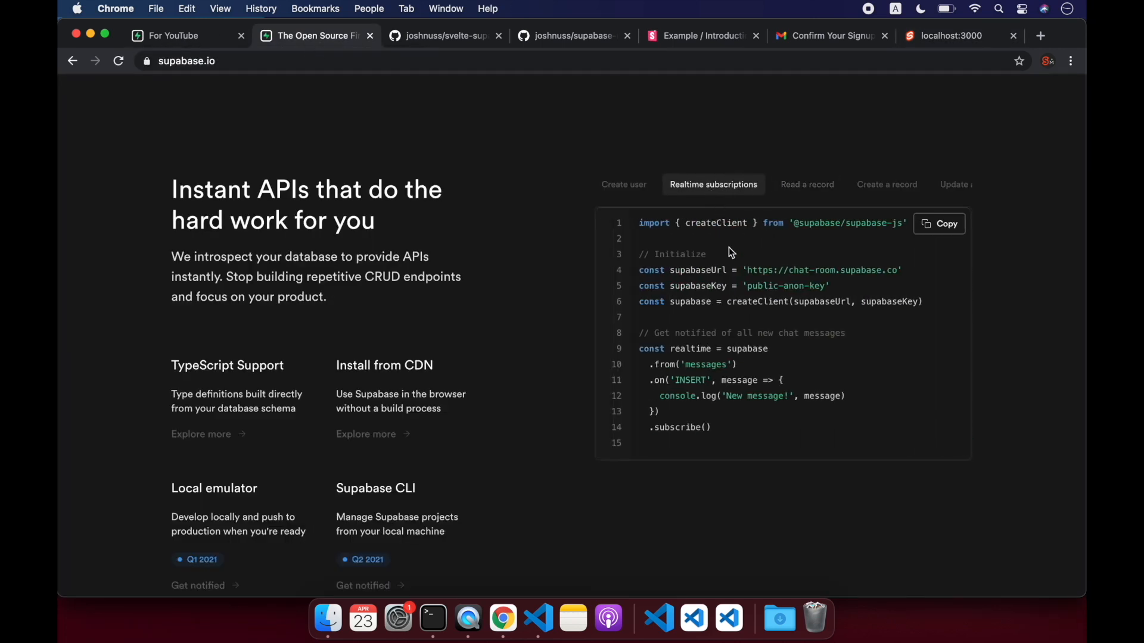
mouse_move(717, 440)
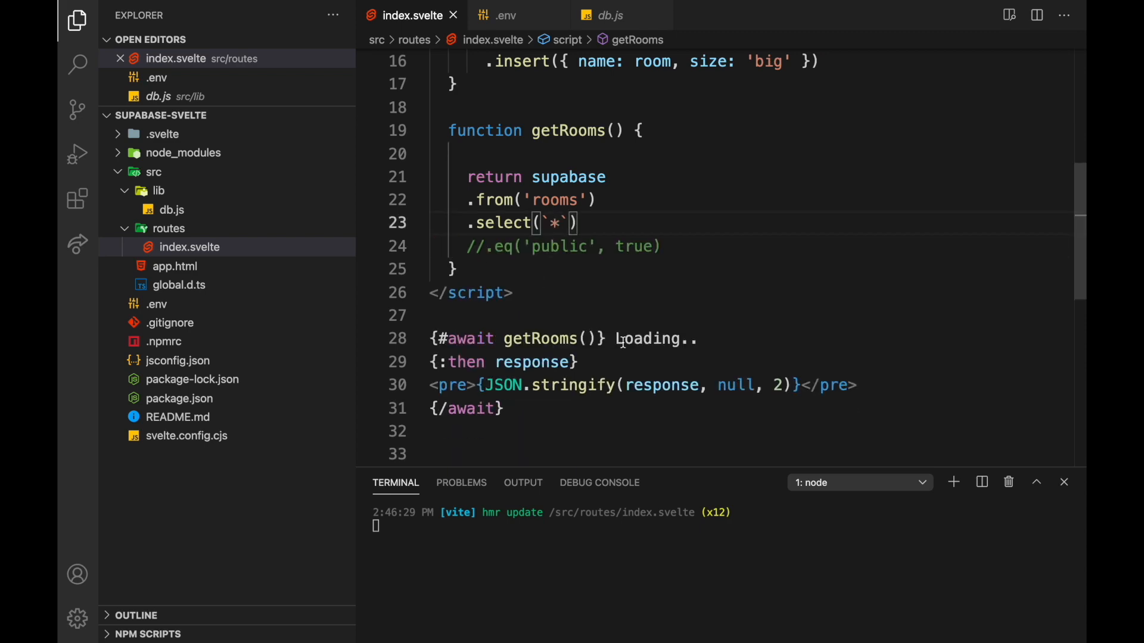
Review the local app's JSON now listing all three rooms with id, name and size
left_click(502, 618)
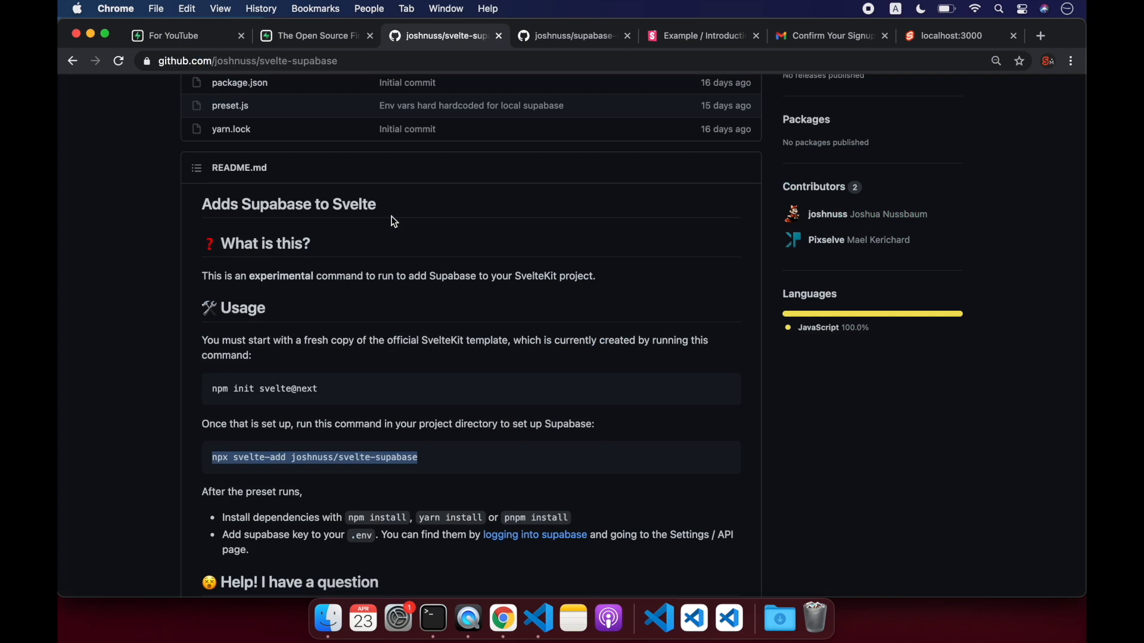
left_click(950, 35)
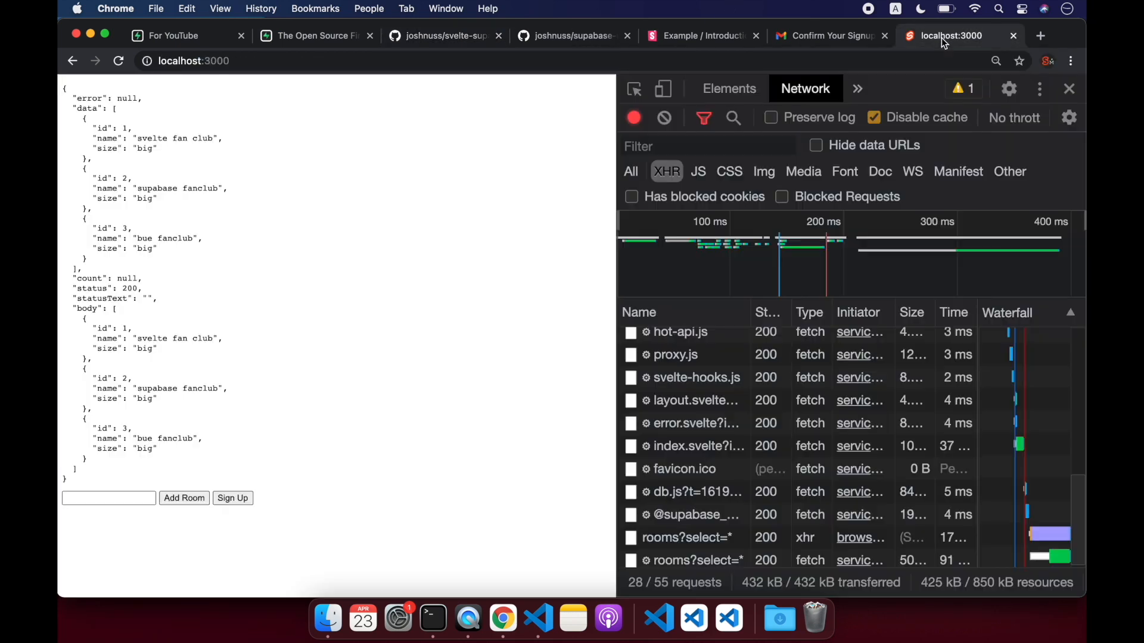
scroll("up", 3)
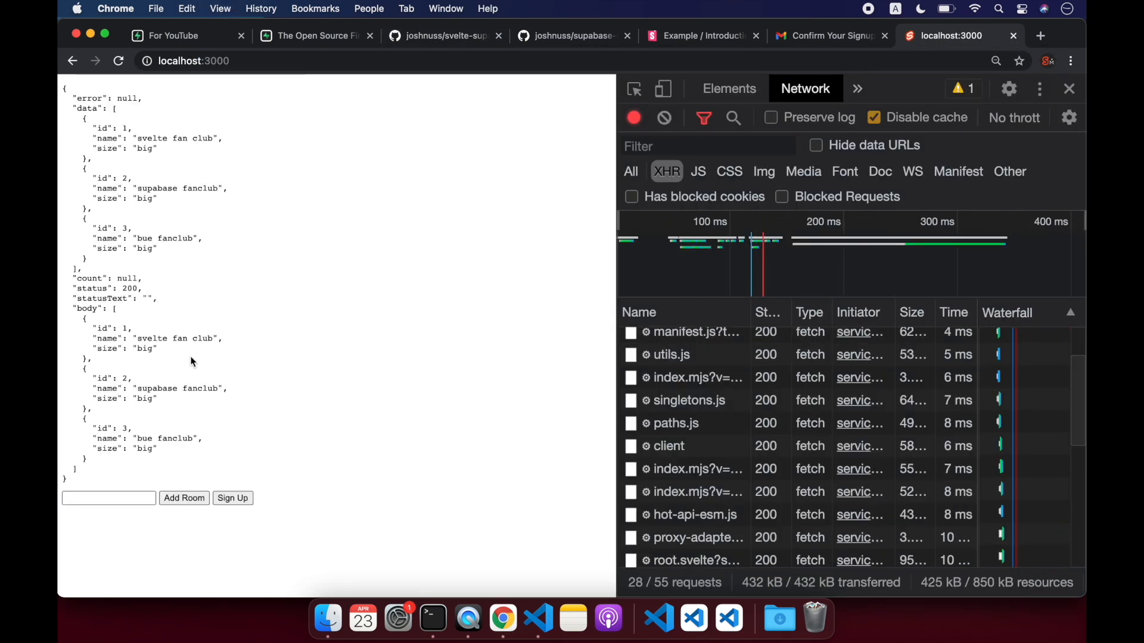
mouse_move(260, 323)
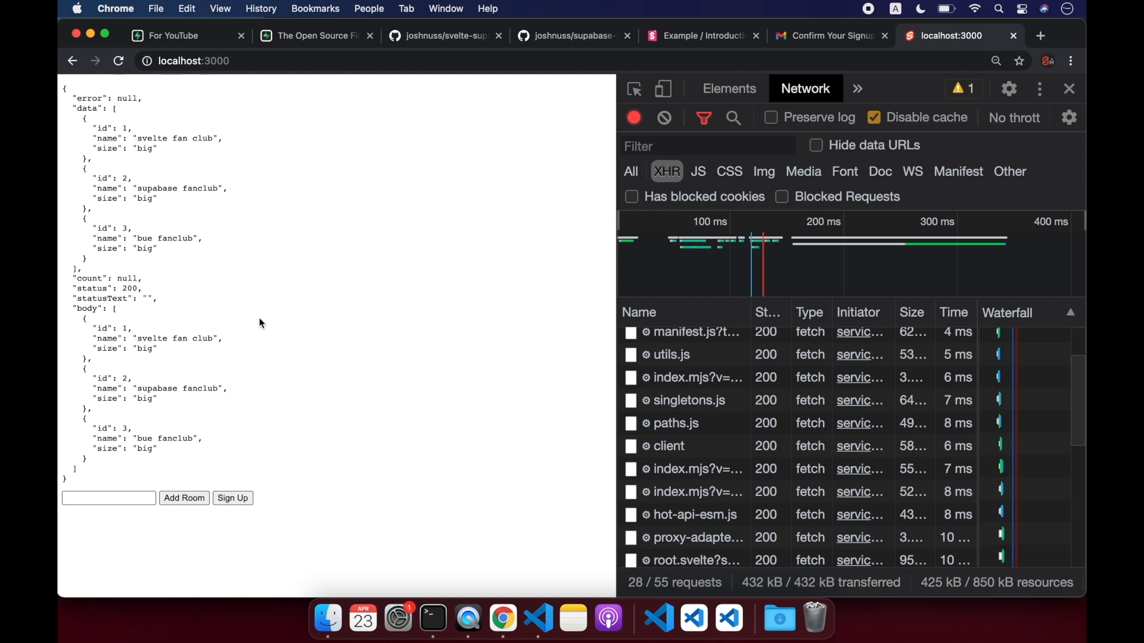